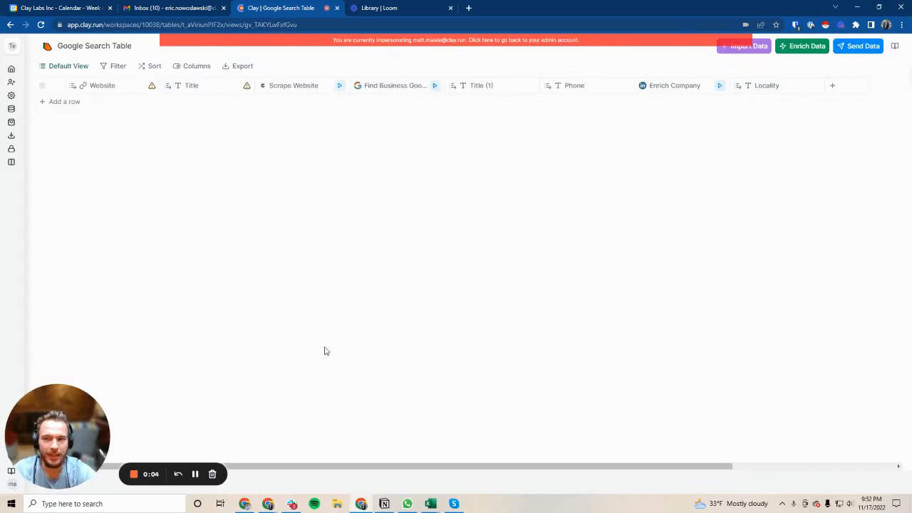
{"action": "mouse_move", "coordinate": [723, 154]}
{"action": "type", "text": "Find Local Leads from a "}
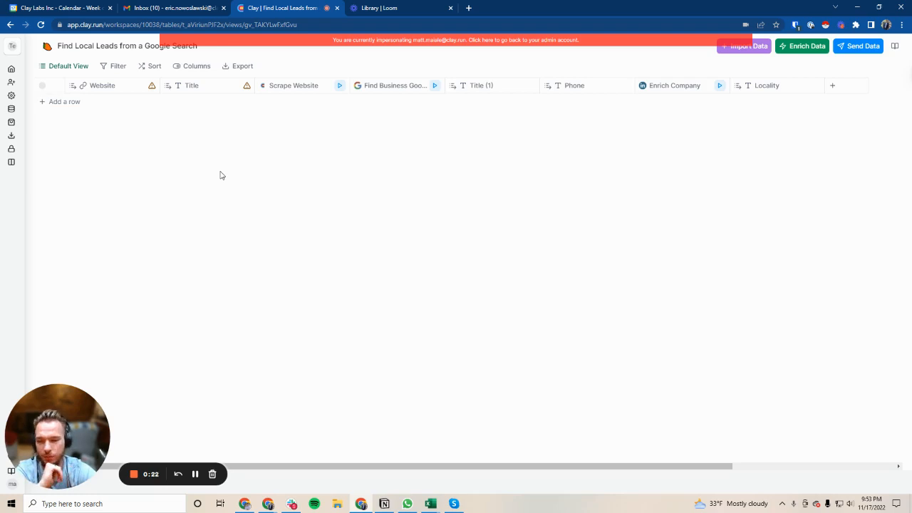
{"action": "mouse_move", "coordinate": [365, 186]}
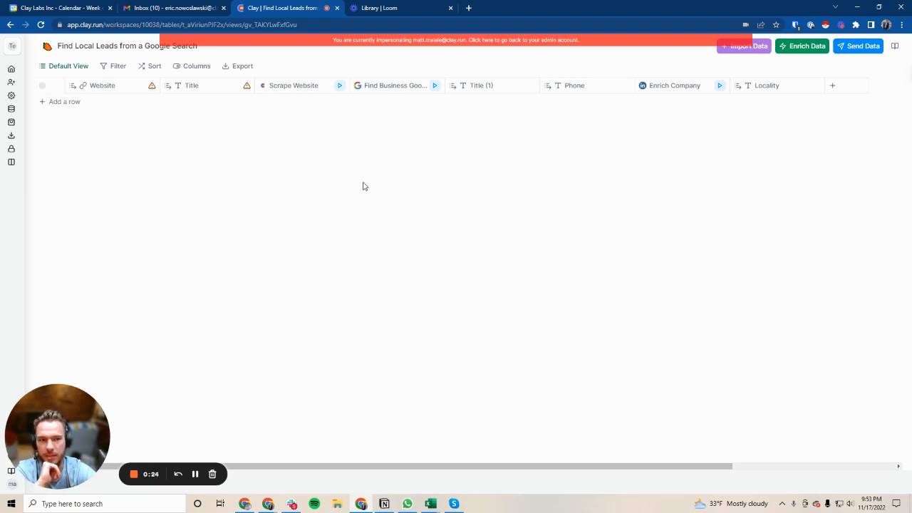
{"action": "mouse_move", "coordinate": [753, 46]}
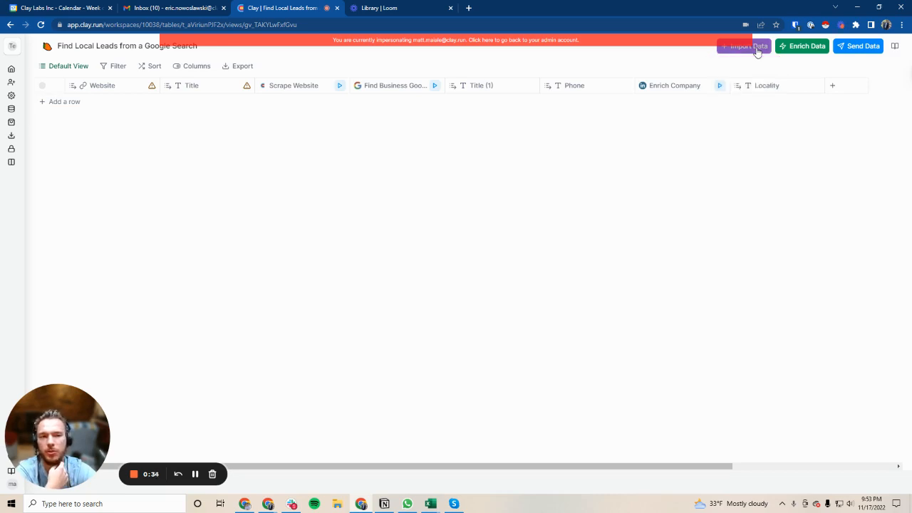
Run a Google Search import for Airbnb management companies in Florida with -blog -directory -restaurants, 100 results, United States.
{"action": "left_click", "coordinate": [745, 46]}
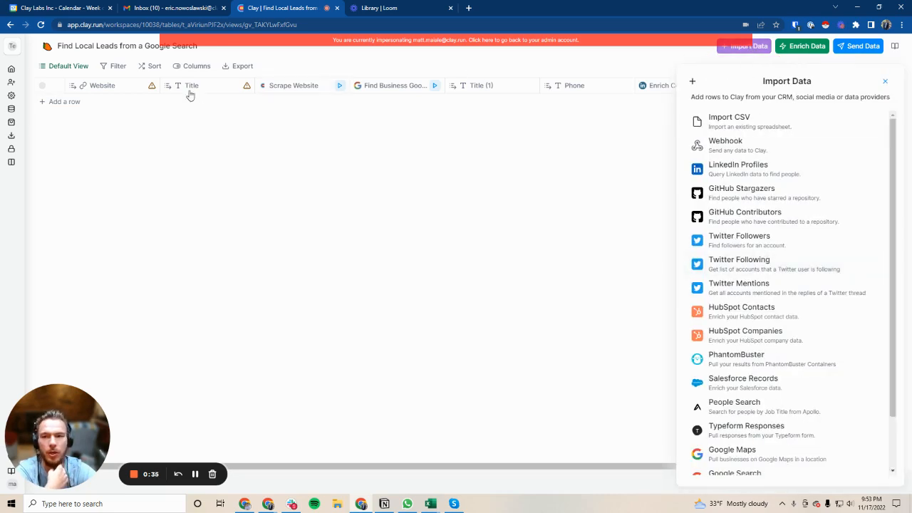
{"action": "mouse_move", "coordinate": [113, 66]}
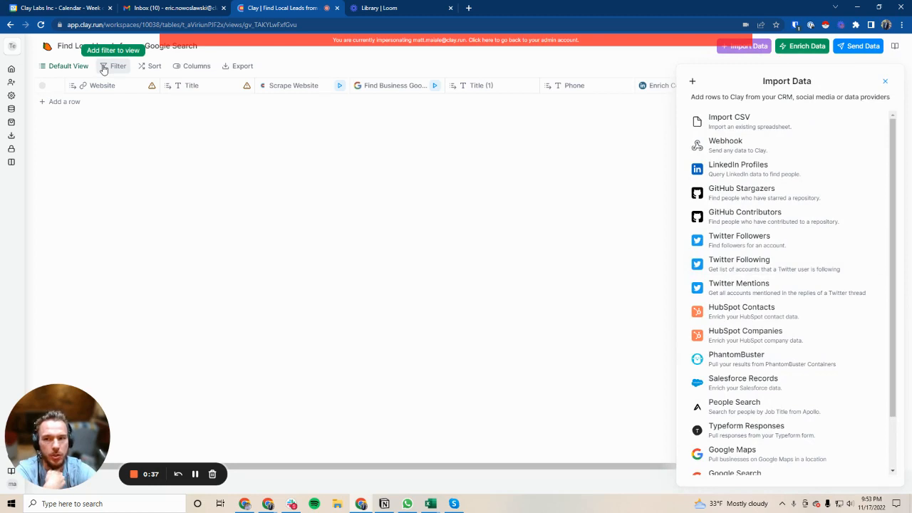
{"action": "scroll", "scroll_direction": "down", "scroll_amount": 3}
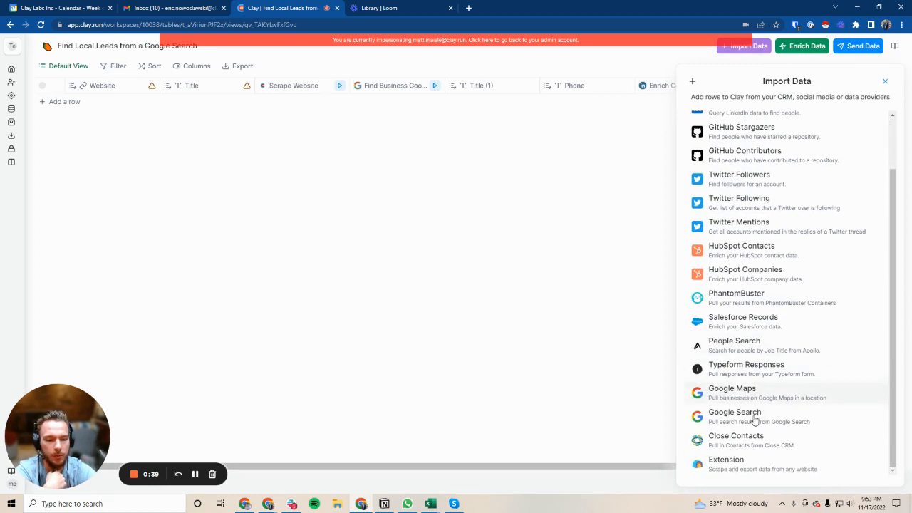
{"action": "left_click", "coordinate": [735, 412]}
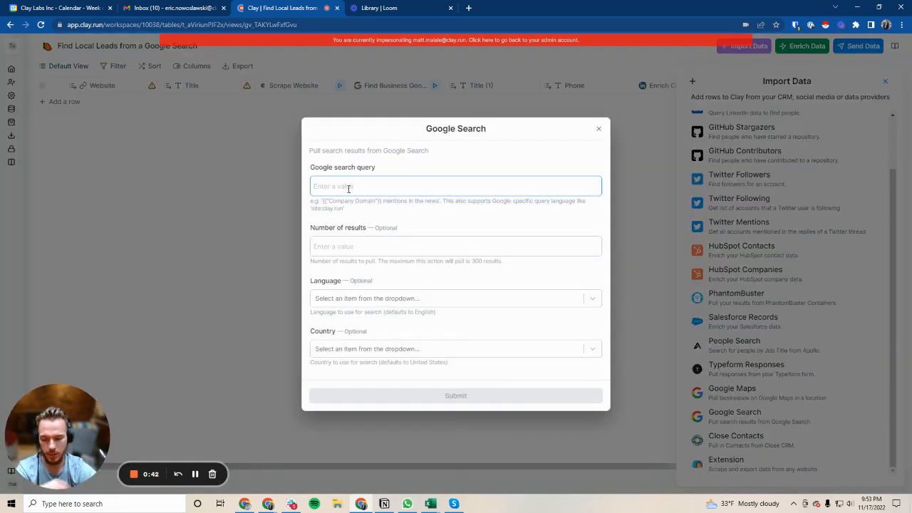
{"action": "left_click", "coordinate": [456, 186]}
{"action": "type", "text": "airbnb management company in Floriday -"}
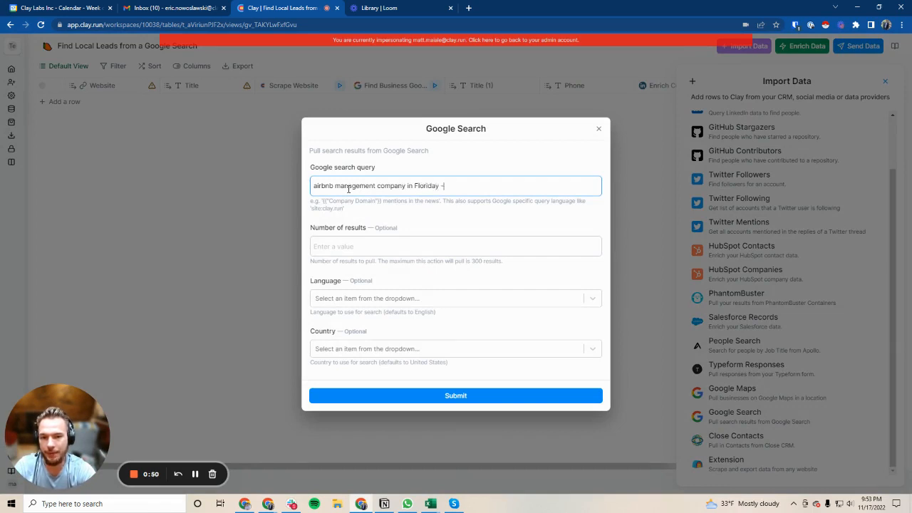
{"action": "type", "text": "blog -directory -restaurants"}
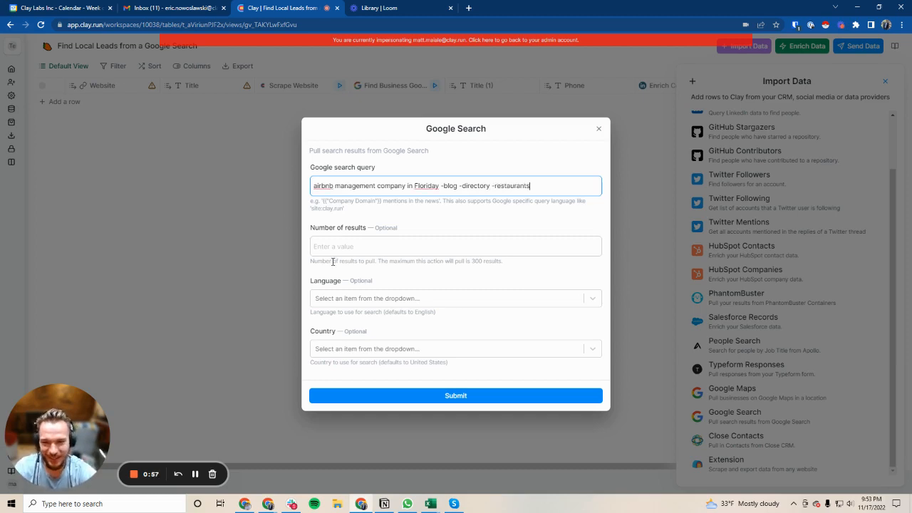
{"action": "type", "text": "100"}
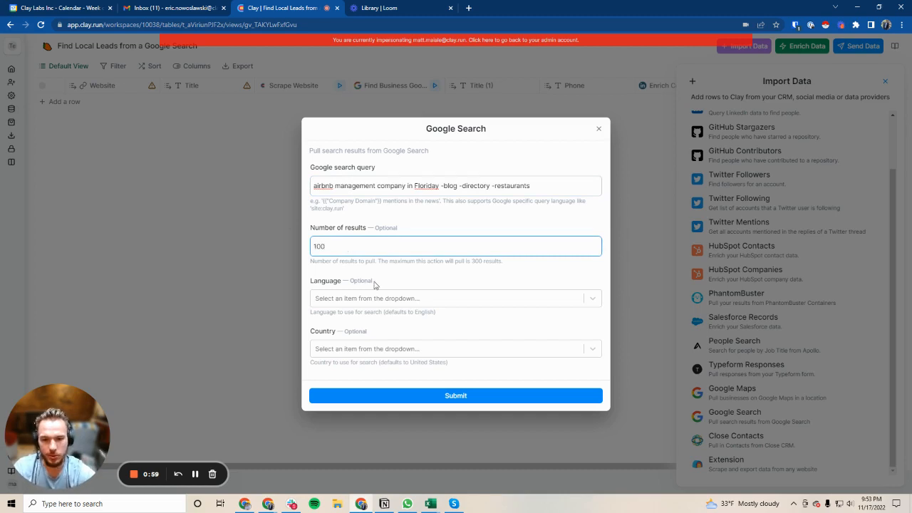
{"action": "mouse_move", "coordinate": [364, 345]}
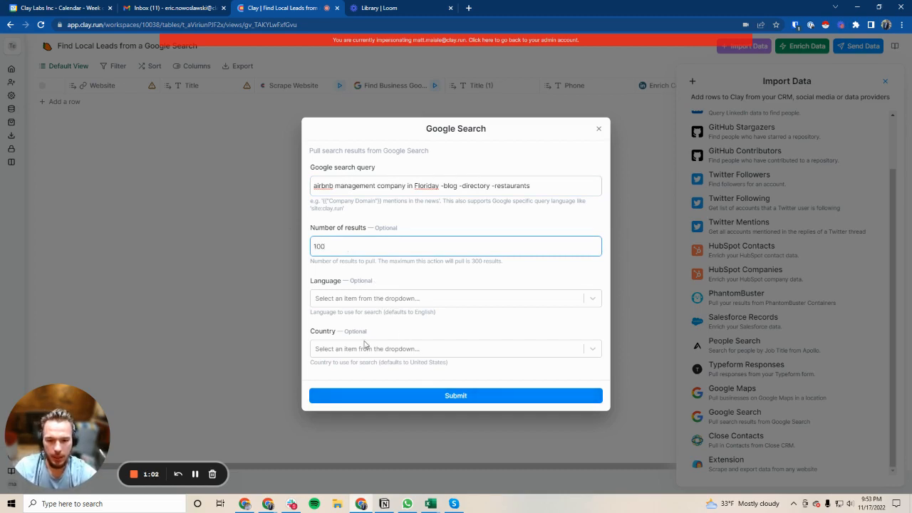
{"action": "type", "text": "unite"}
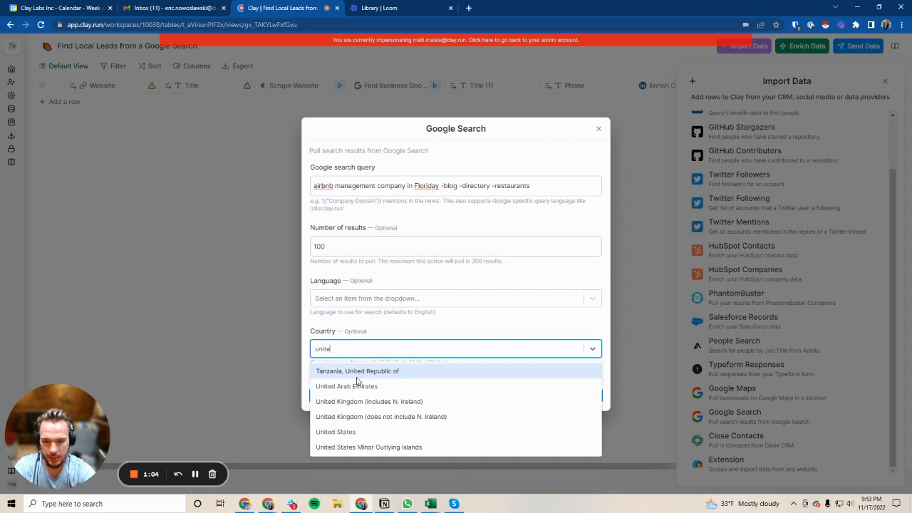
{"action": "left_click", "coordinate": [335, 432]}
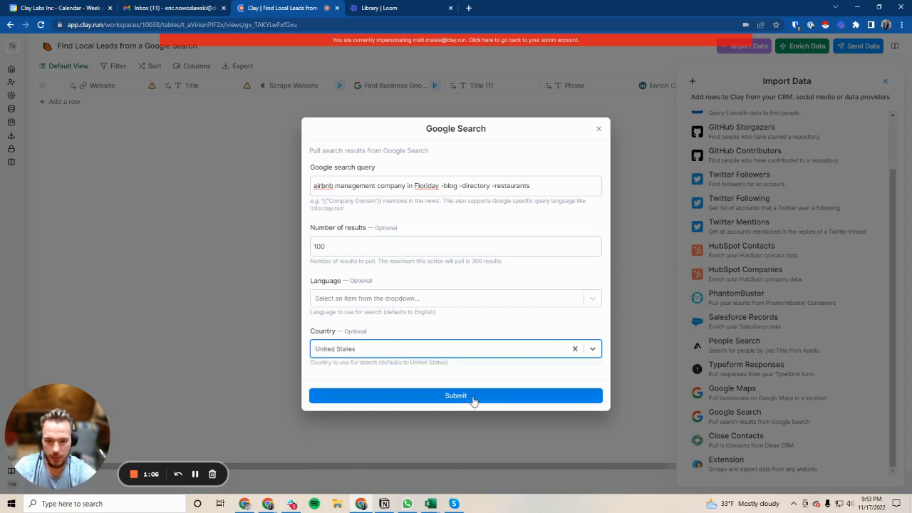
{"action": "left_click", "coordinate": [455, 396]}
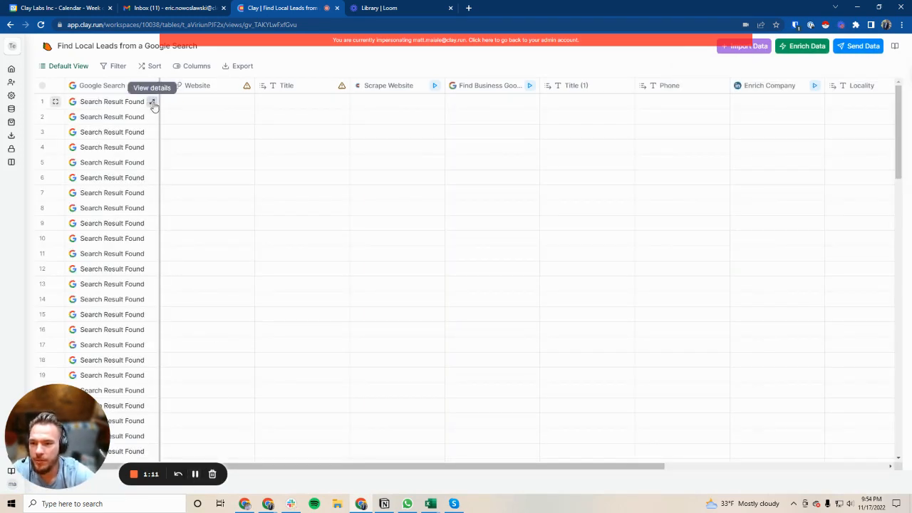
Review Cell Details for the Google Search results in rows 1, 4 and 5.
{"action": "left_click", "coordinate": [152, 101]}
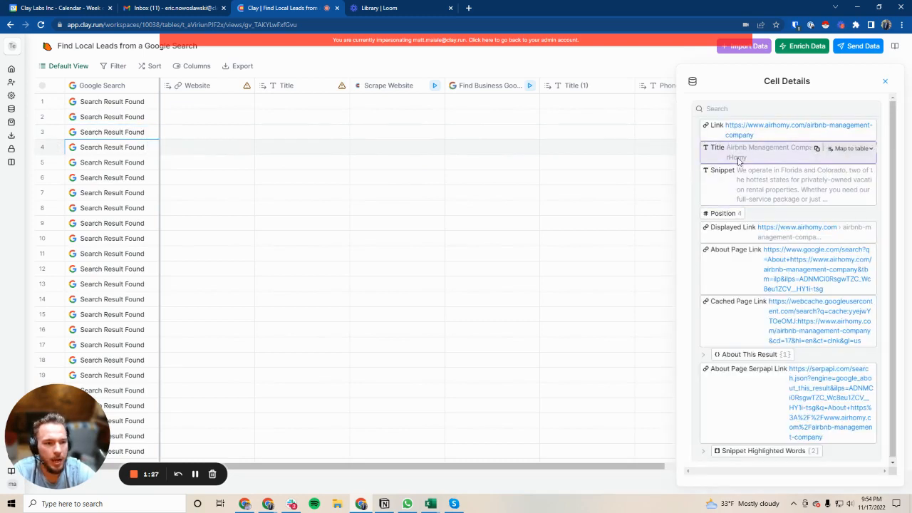
{"action": "left_click", "coordinate": [112, 163]}
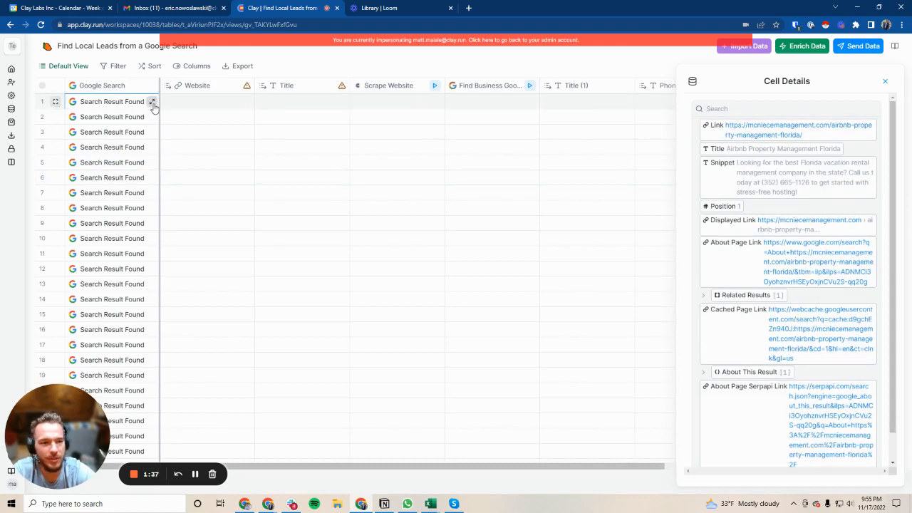
{"action": "left_click", "coordinate": [151, 132]}
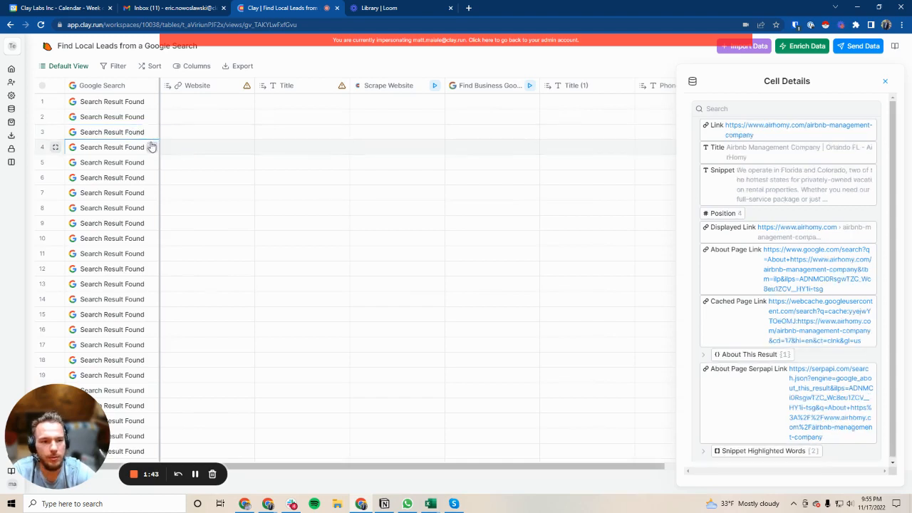
{"action": "left_click", "coordinate": [112, 162]}
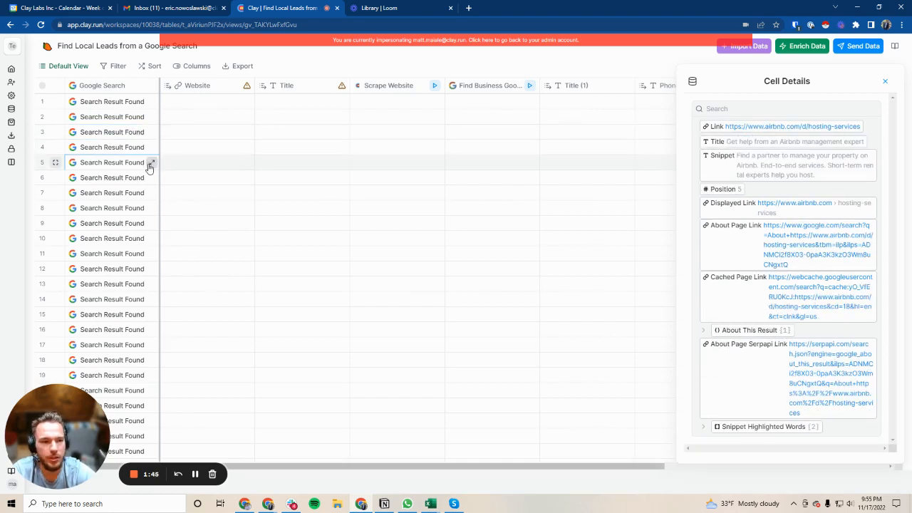
{"action": "left_click", "coordinate": [112, 178]}
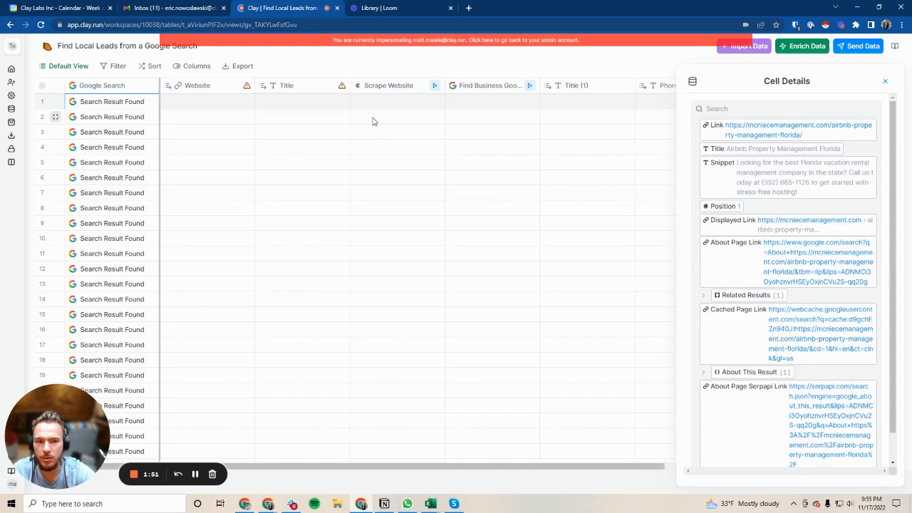
{"action": "left_click", "coordinate": [851, 126]}
{"action": "type", "text": "Webs"}
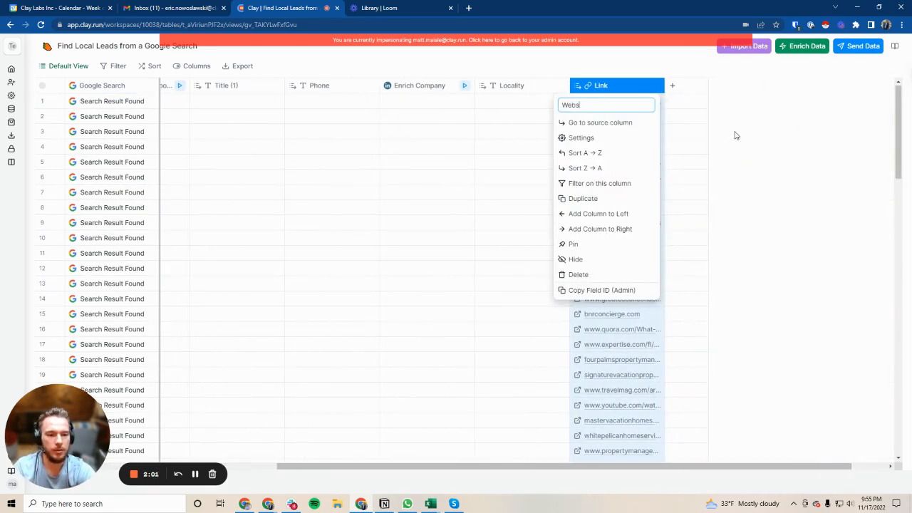
Rename the link column to Website, delete the empty Website and Title columns, and open Scrape Website settings.
{"action": "type", "text": "ite (1)"}
{"action": "key", "text": "Enter"}
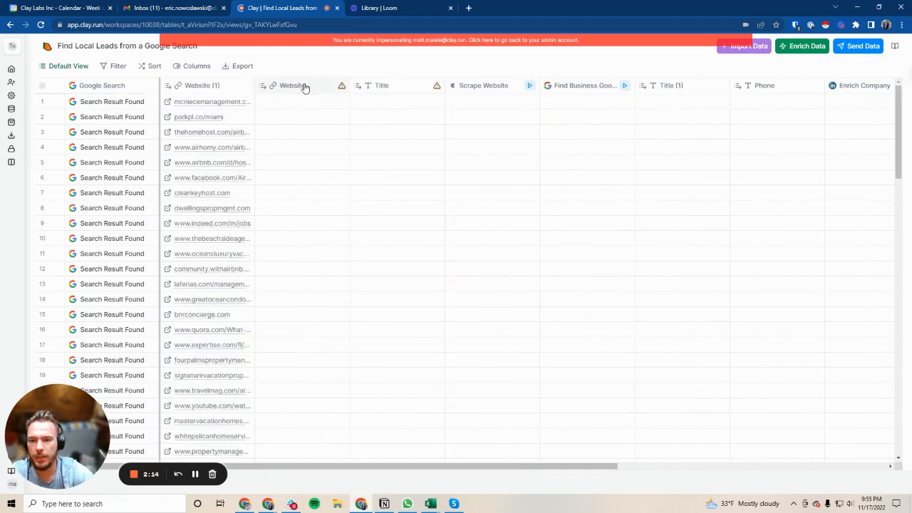
{"action": "left_click", "coordinate": [292, 85]}
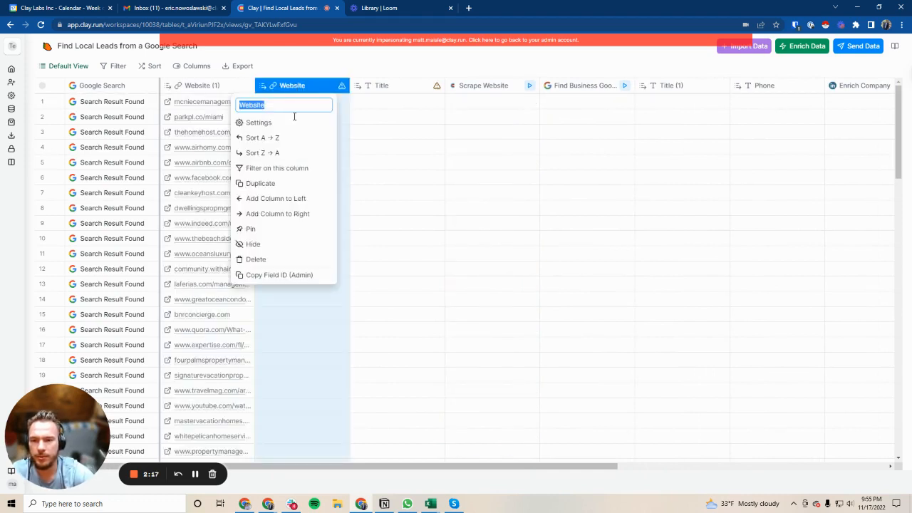
{"action": "left_click", "coordinate": [256, 259]}
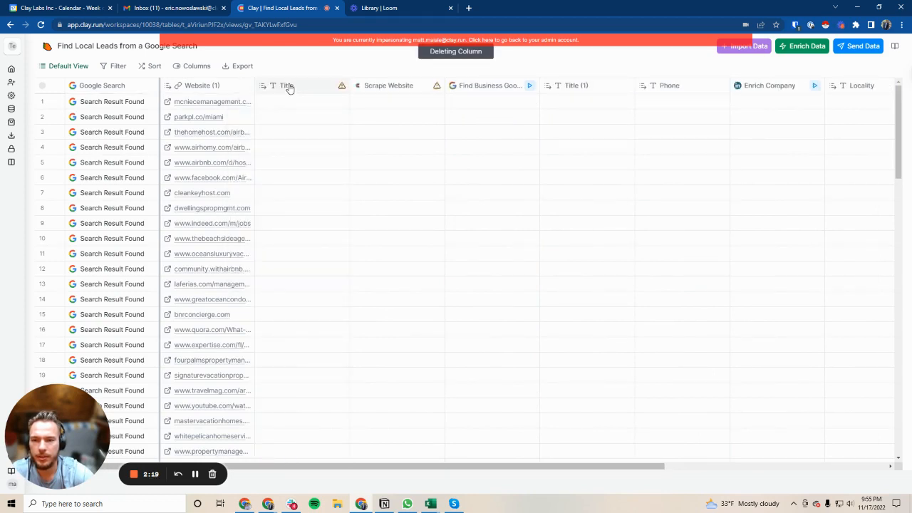
{"action": "left_click", "coordinate": [289, 86]}
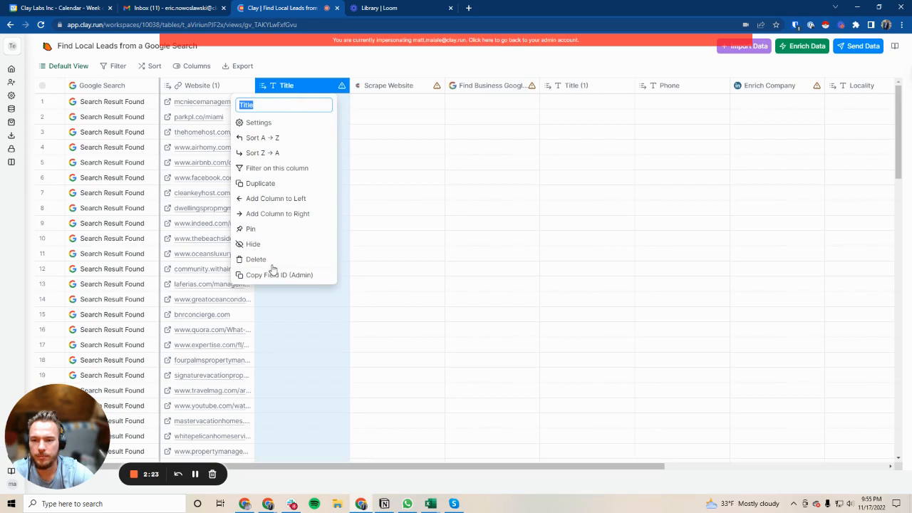
{"action": "left_click", "coordinate": [254, 259]}
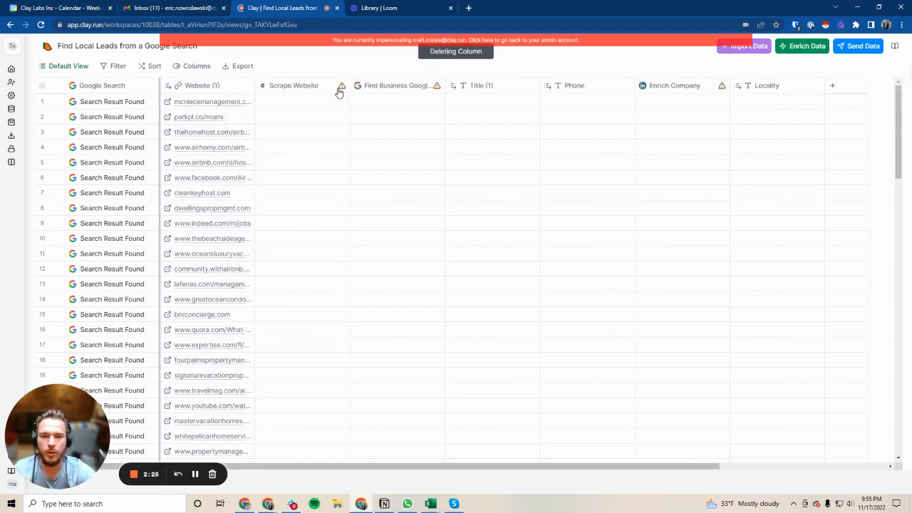
{"action": "left_click", "coordinate": [293, 85]}
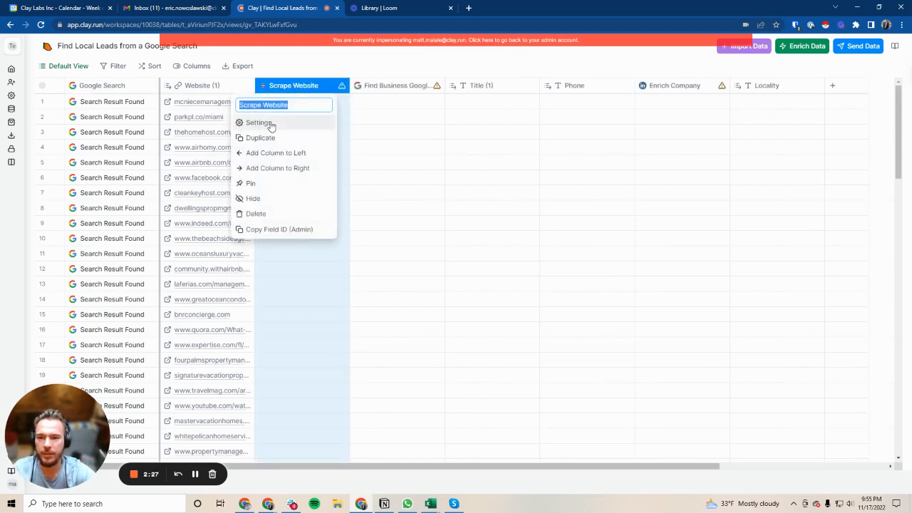
{"action": "left_click", "coordinate": [258, 122]}
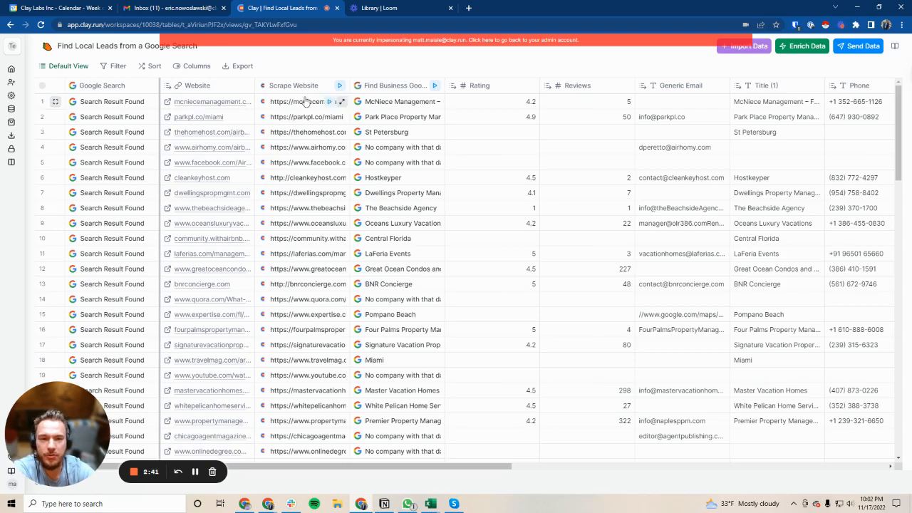
Inspect row 1's scraped website details, scrolling its body text and expanding the Emails list.
{"action": "left_click", "coordinate": [356, 101]}
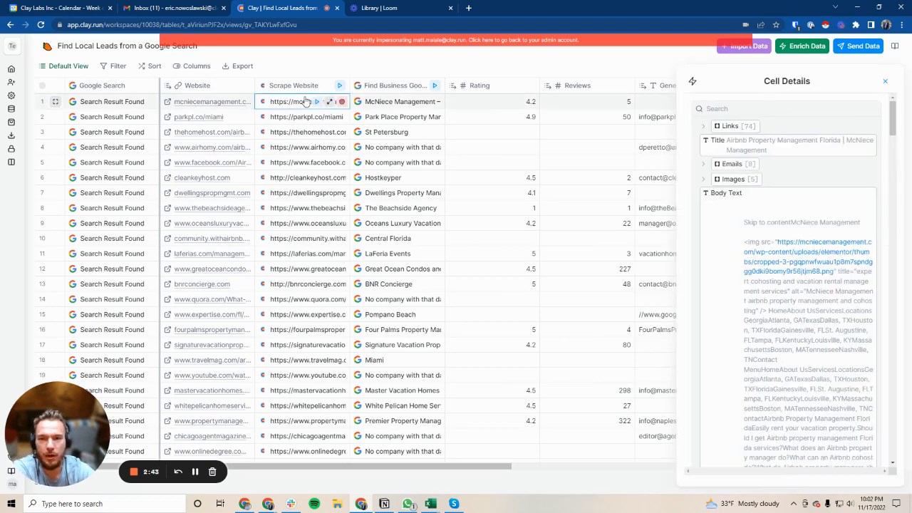
{"action": "scroll", "scroll_direction": "down", "scroll_amount": 3}
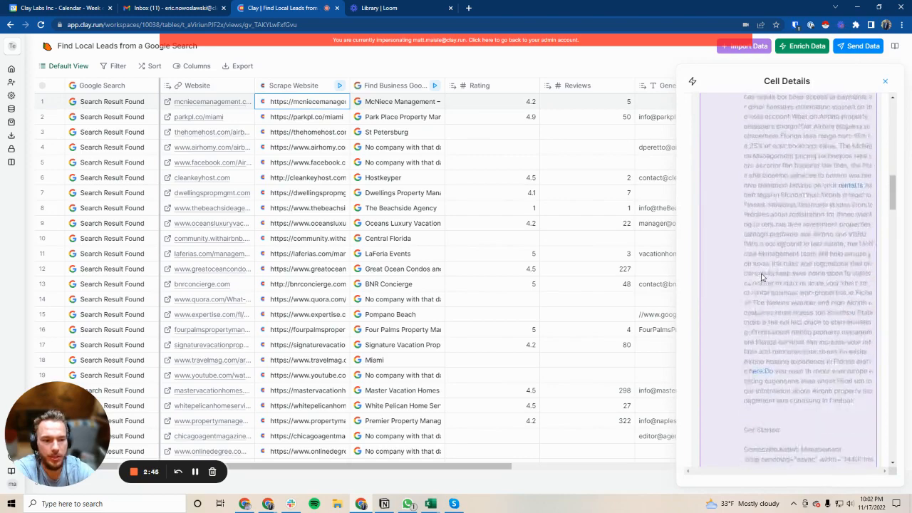
{"action": "scroll", "scroll_direction": "down", "scroll_amount": 3}
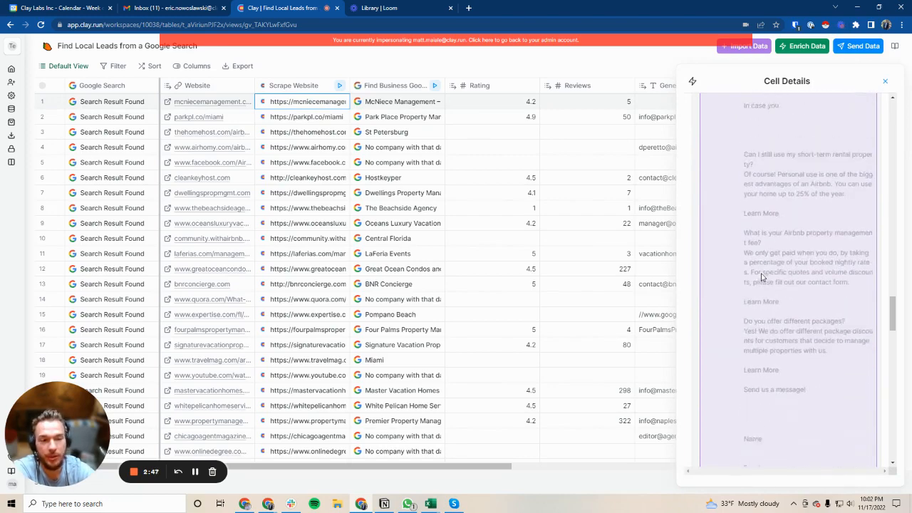
{"action": "scroll", "scroll_direction": "down", "scroll_amount": 3}
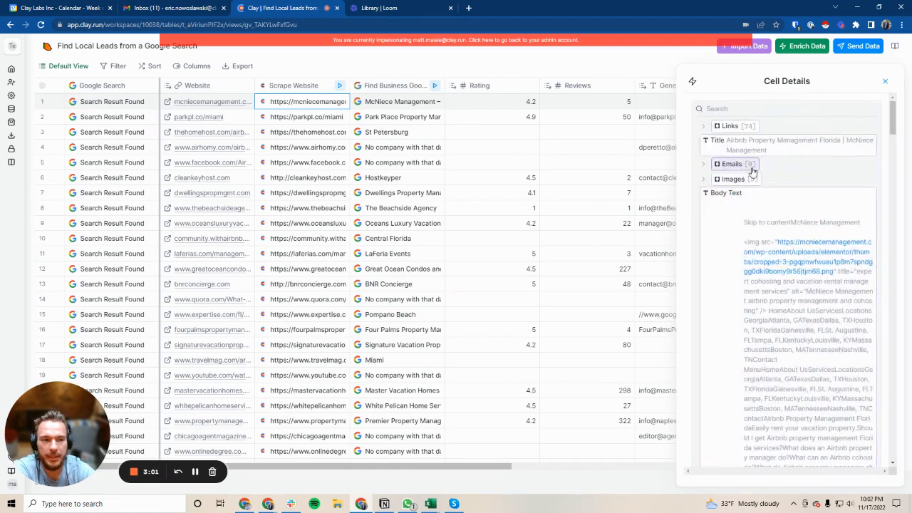
{"action": "left_click", "coordinate": [884, 81]}
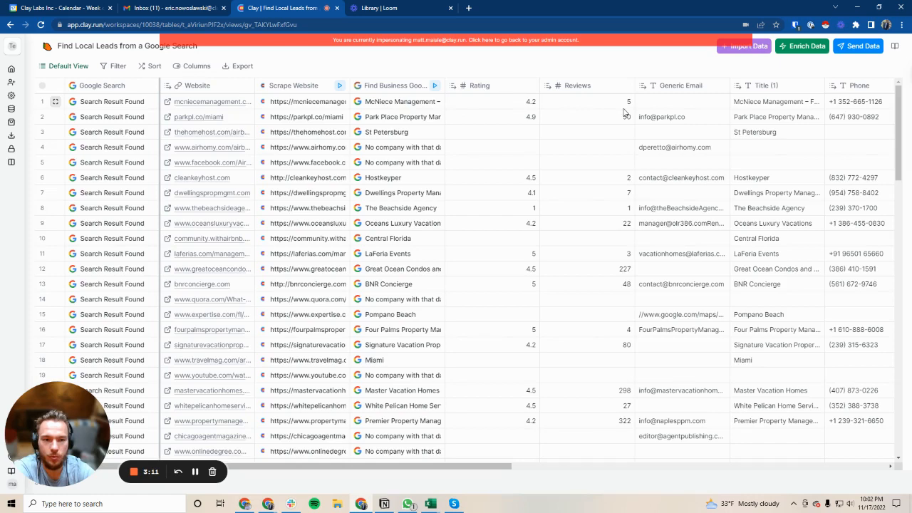
Scroll to later rows and across to the Enrich Company, Find & Enrich Person and Work Email columns.
{"action": "scroll", "scroll_direction": "down", "scroll_amount": 3}
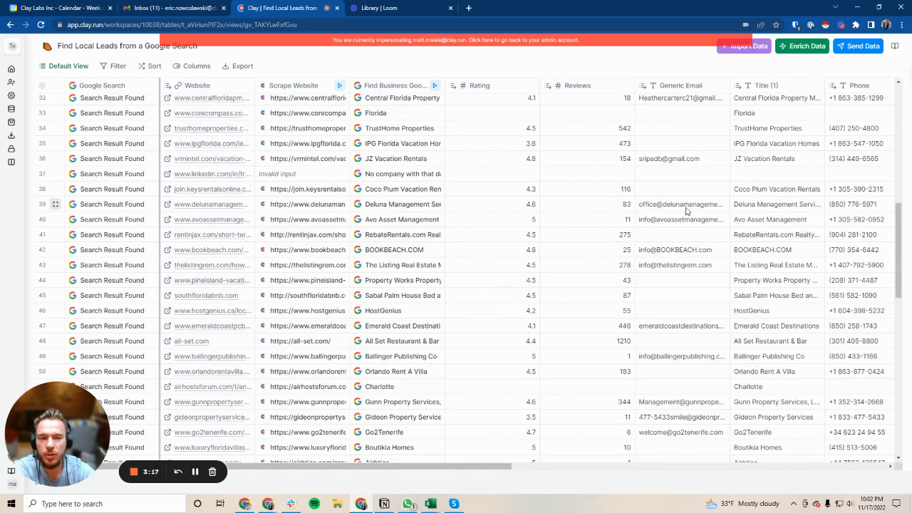
{"action": "mouse_move", "coordinate": [667, 208]}
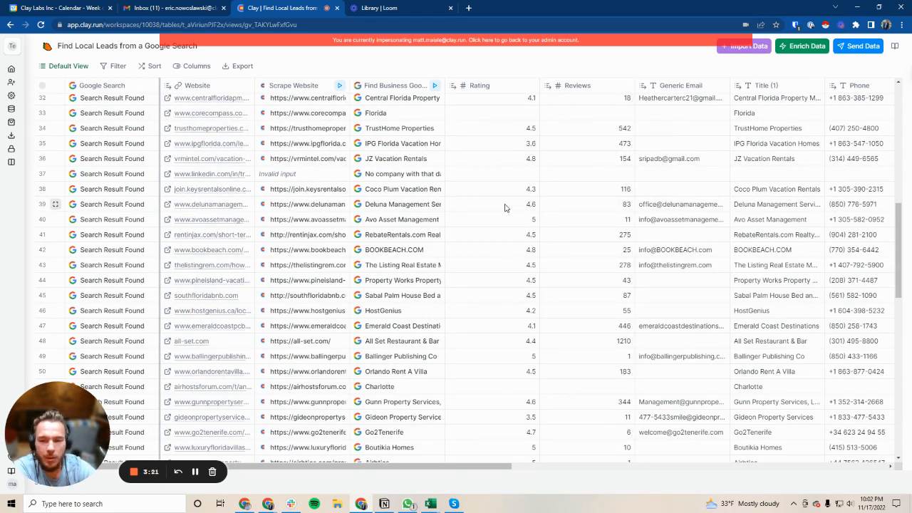
{"action": "mouse_move", "coordinate": [533, 209]}
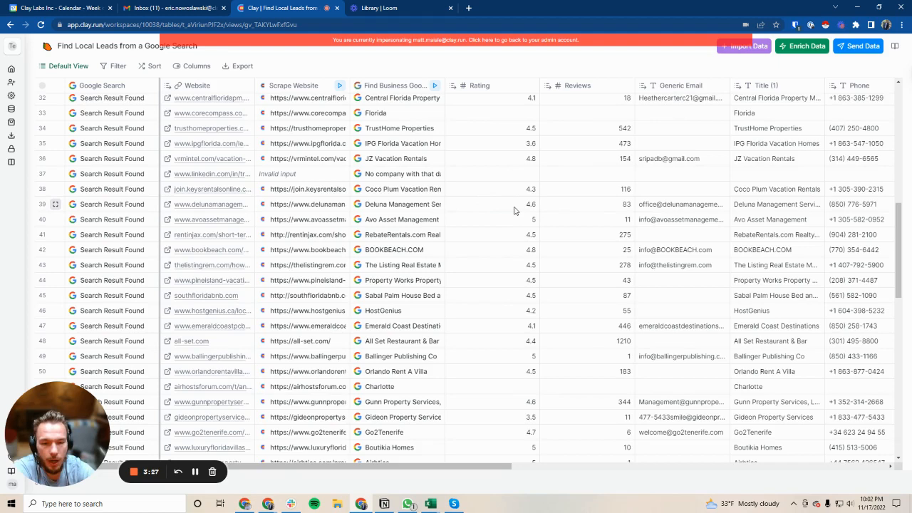
{"action": "mouse_move", "coordinate": [604, 213]}
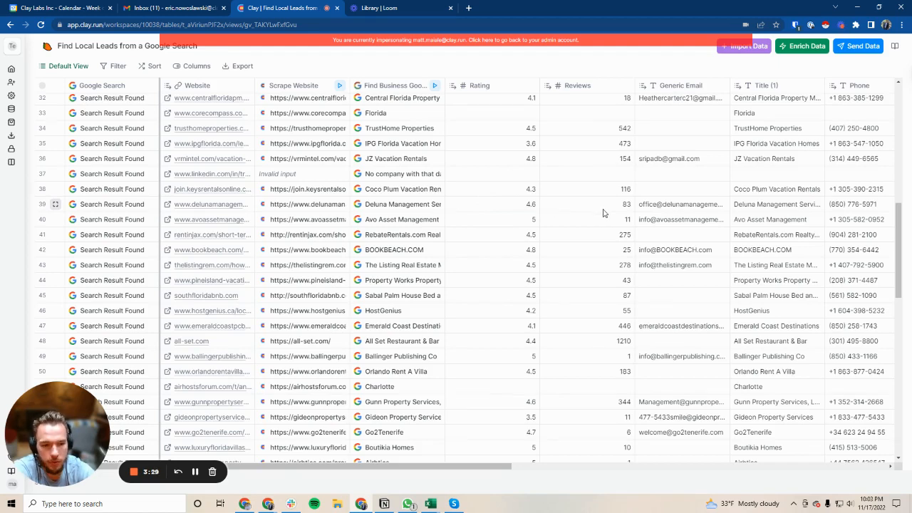
{"action": "mouse_move", "coordinate": [616, 211]}
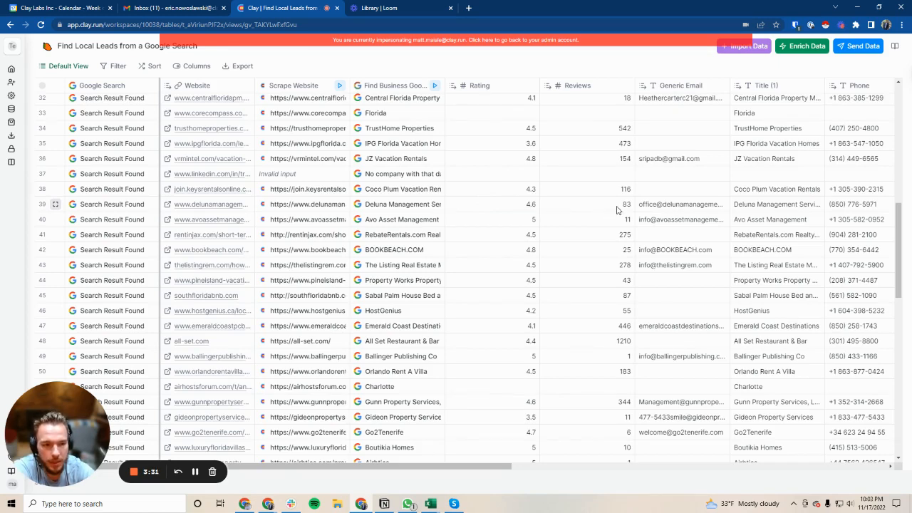
{"action": "scroll", "scroll_direction": "right", "scroll_amount": 3}
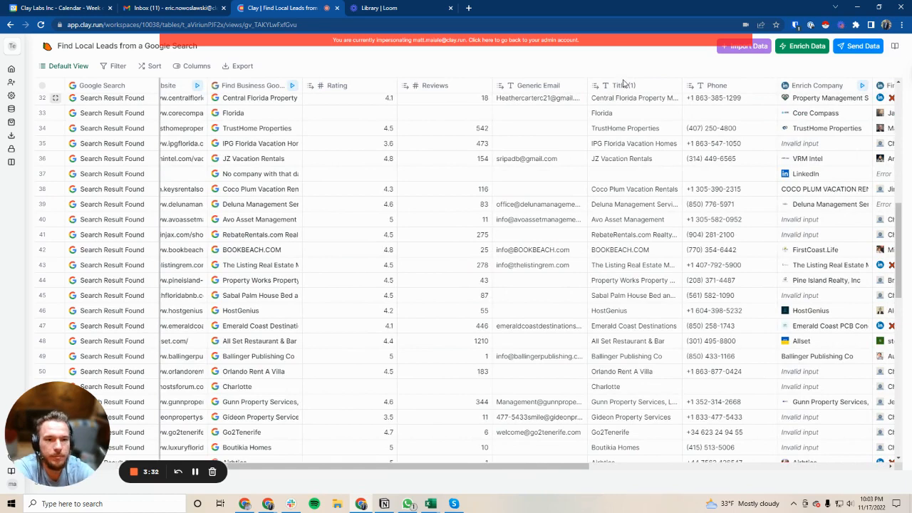
{"action": "mouse_move", "coordinate": [700, 91]}
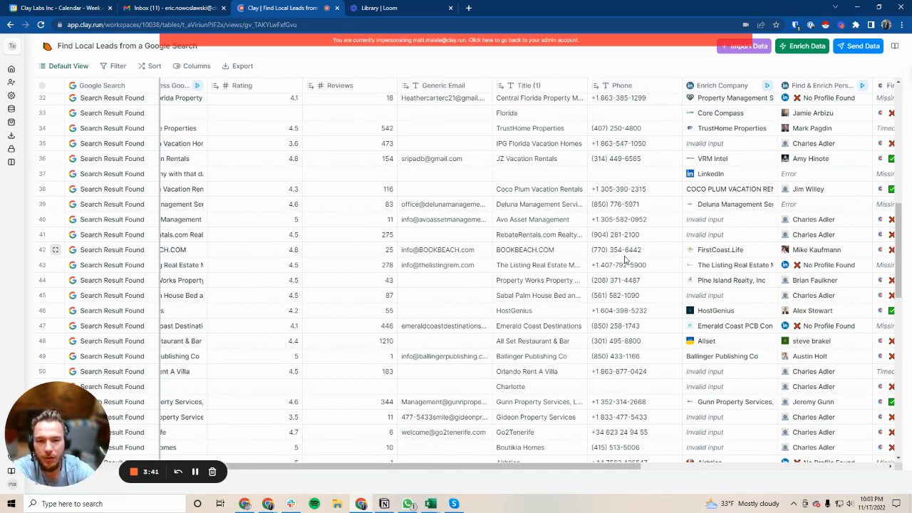
{"action": "mouse_move", "coordinate": [650, 202]}
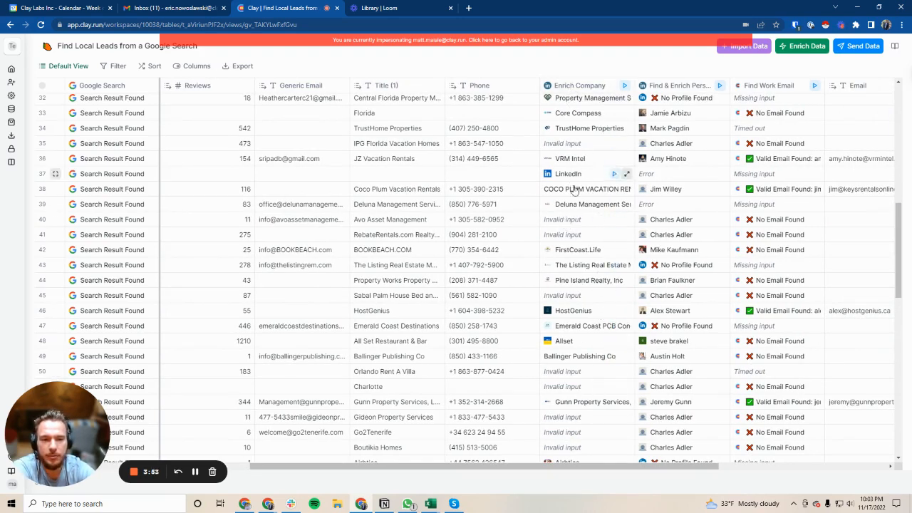
{"action": "mouse_move", "coordinate": [629, 215]}
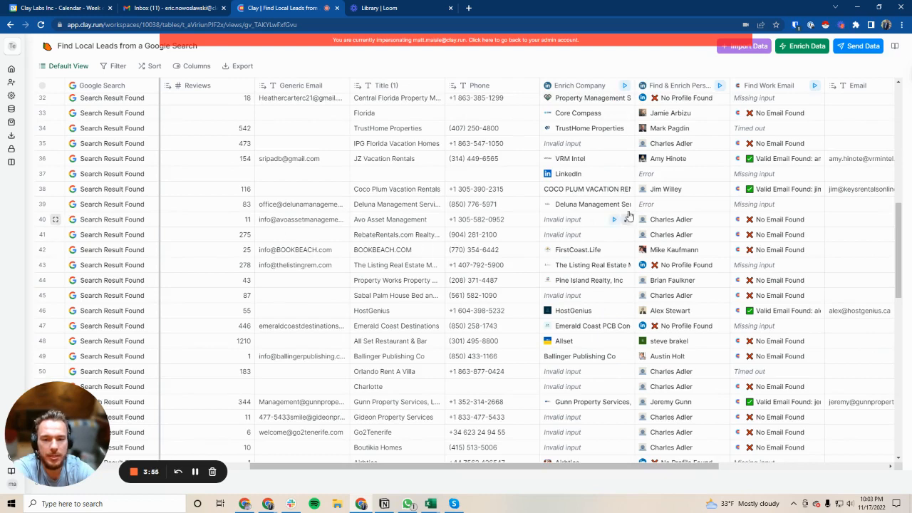
{"action": "mouse_move", "coordinate": [585, 249]}
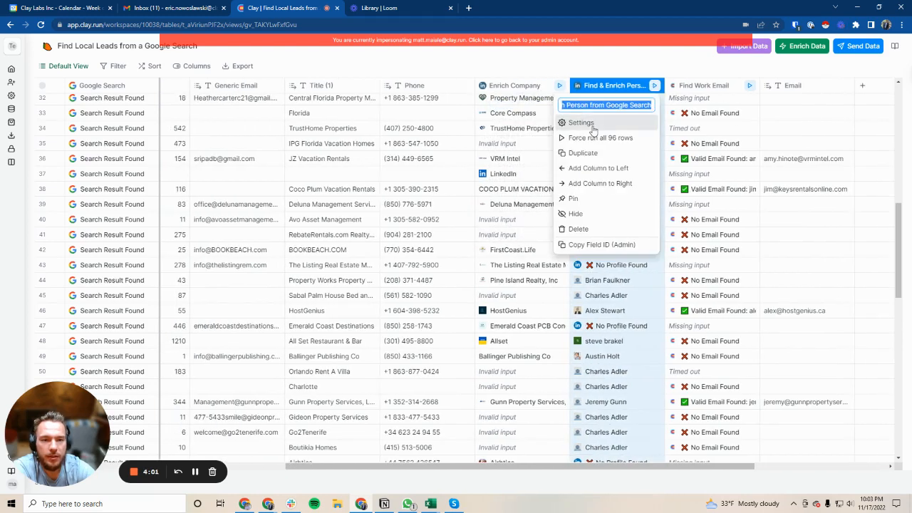
{"action": "left_click", "coordinate": [580, 123]}
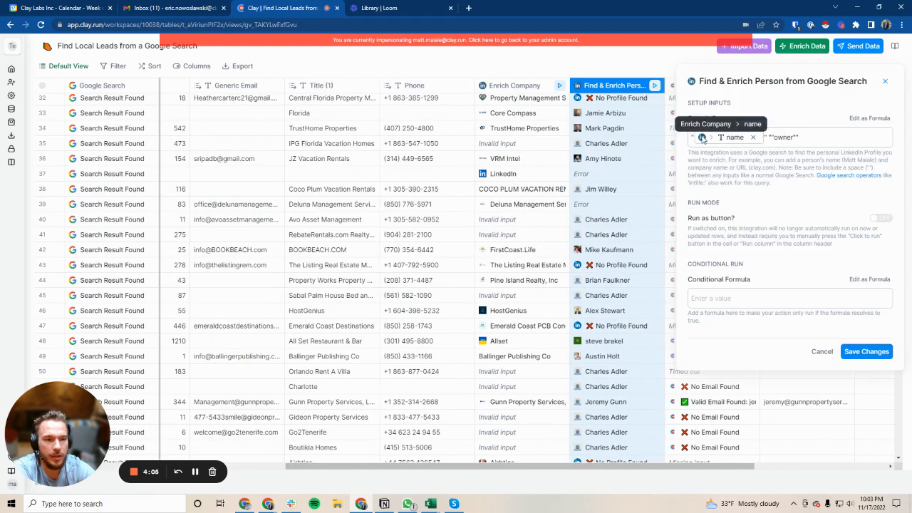
{"action": "left_click", "coordinate": [800, 136]}
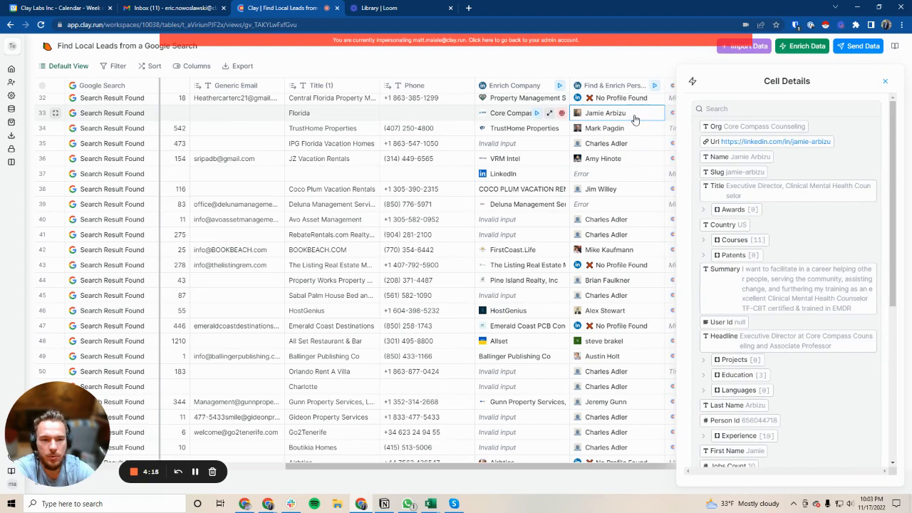
{"action": "left_click", "coordinate": [884, 81]}
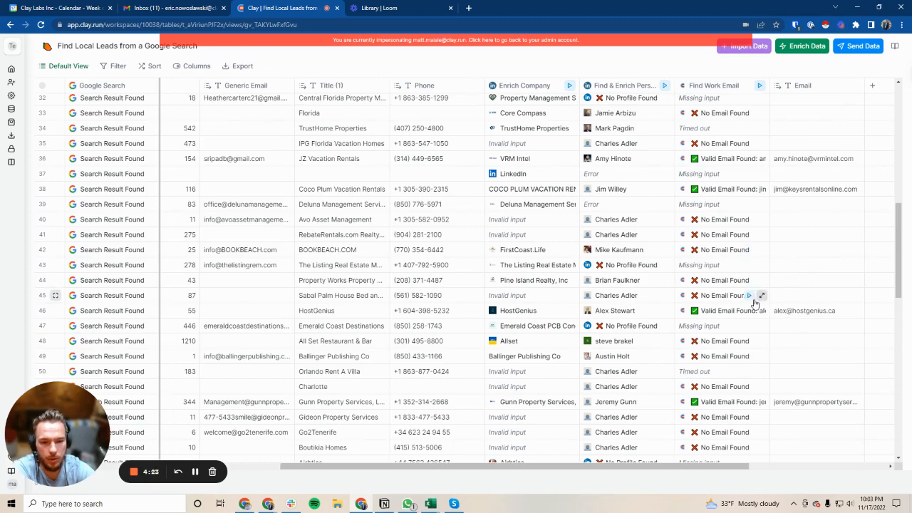
{"action": "scroll", "scroll_direction": "right", "scroll_amount": 3}
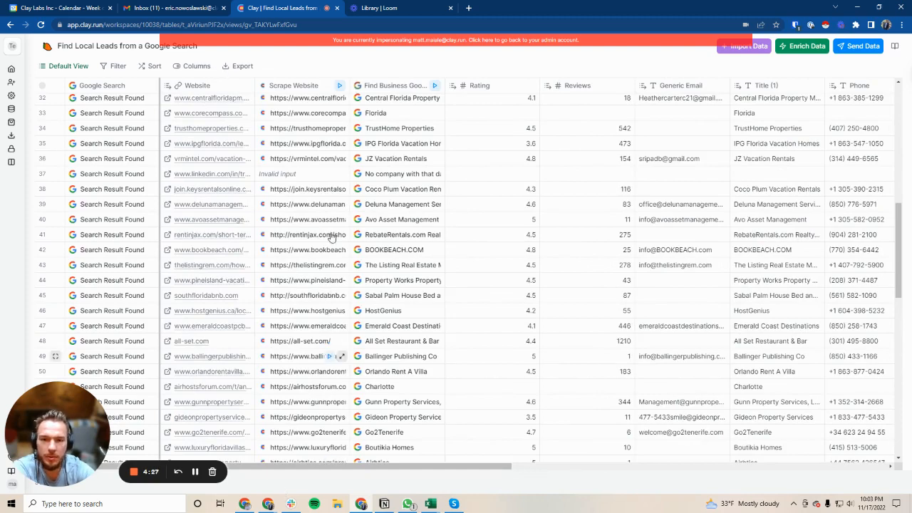
{"action": "mouse_move", "coordinate": [342, 326]}
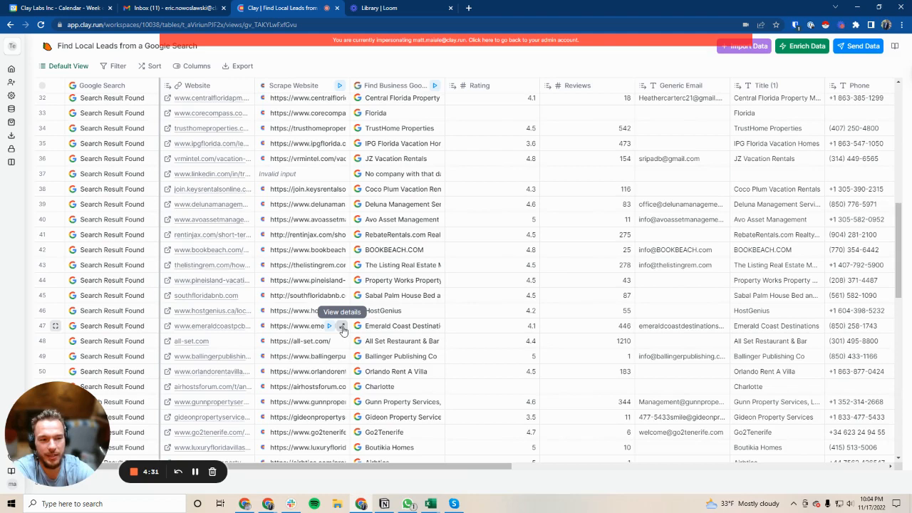
{"action": "scroll", "scroll_direction": "right", "scroll_amount": 3}
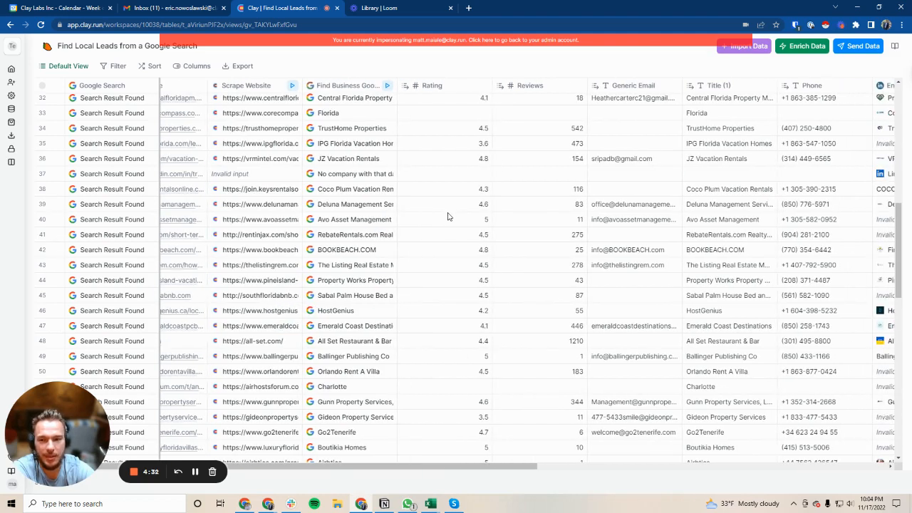
{"action": "scroll", "scroll_direction": "right", "scroll_amount": 3}
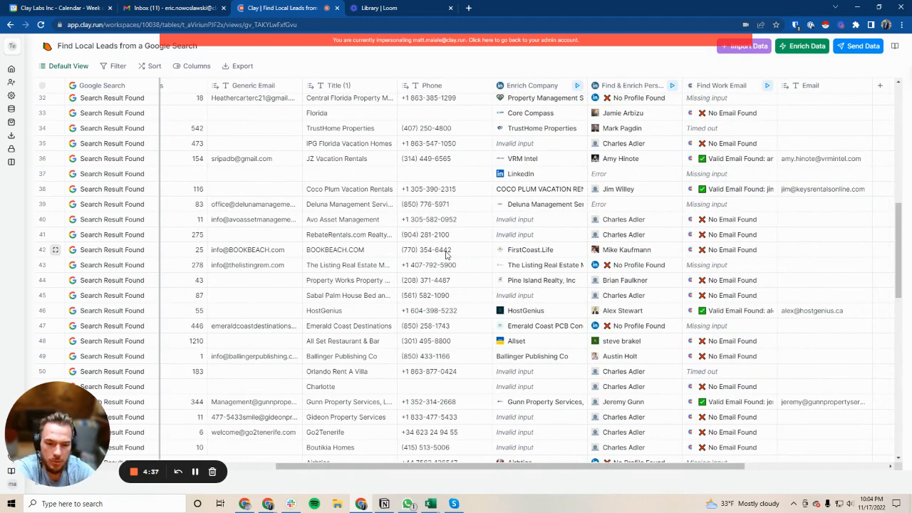
{"action": "mouse_move", "coordinate": [524, 178]}
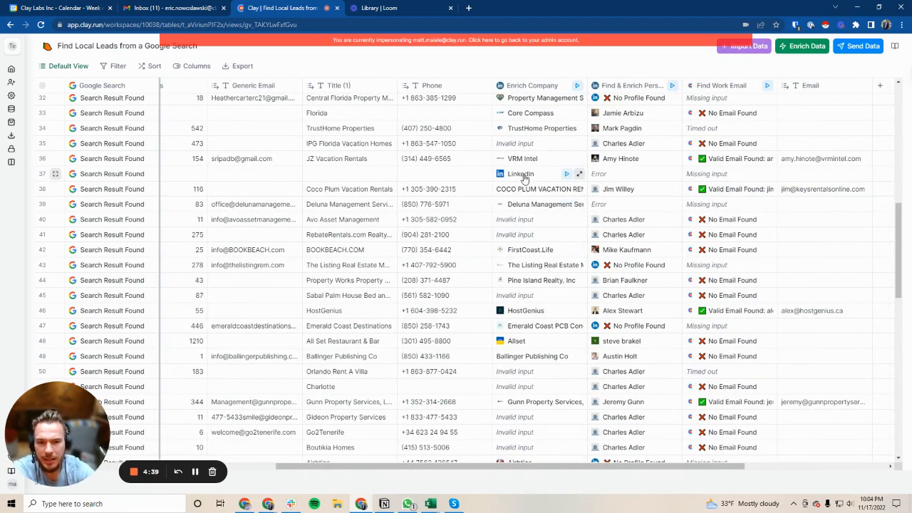
{"action": "scroll", "scroll_direction": "down", "scroll_amount": 3}
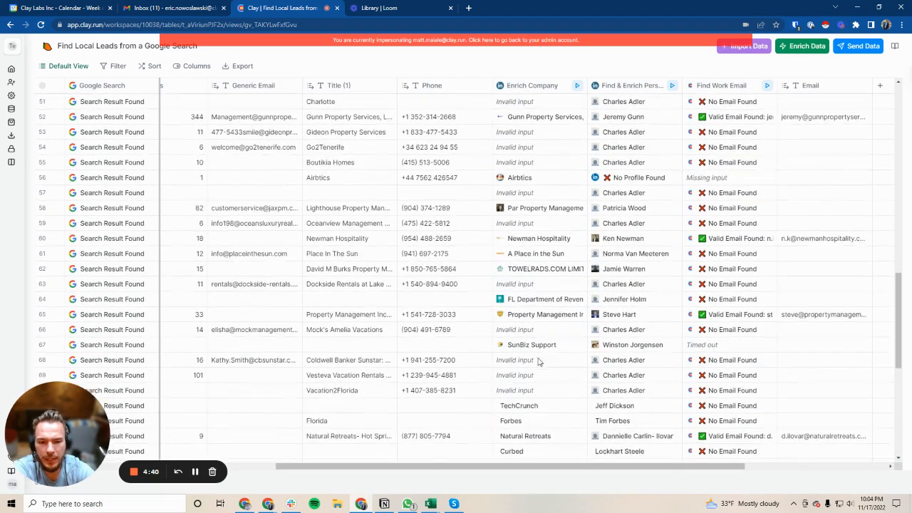
{"action": "scroll", "scroll_direction": "down", "scroll_amount": 3}
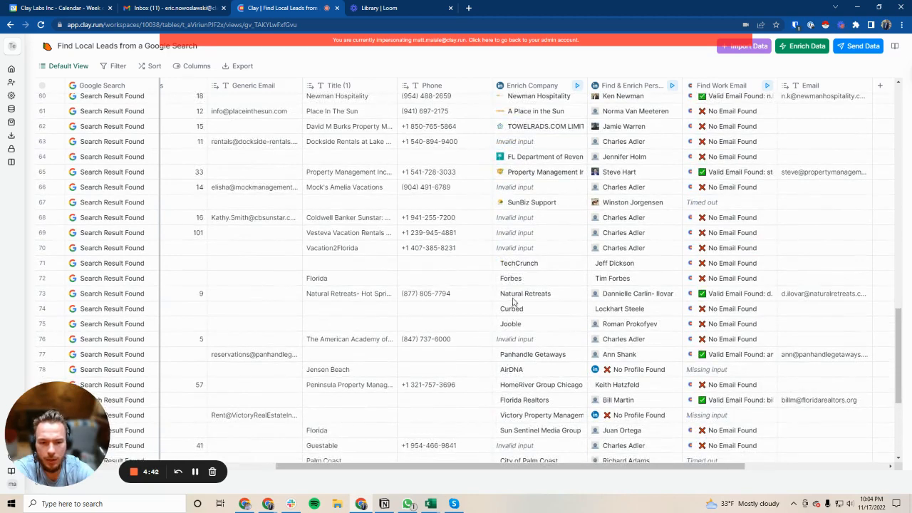
{"action": "scroll", "scroll_direction": "down", "scroll_amount": 3}
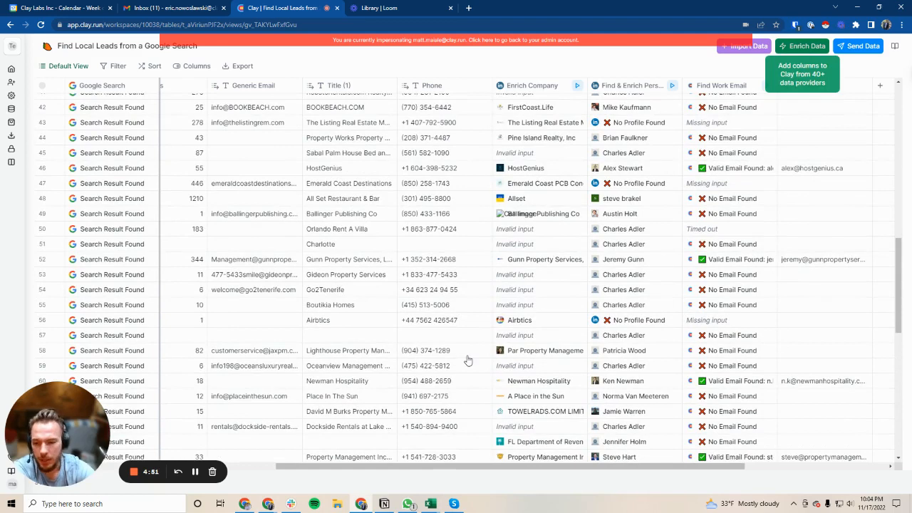
{"action": "scroll", "scroll_direction": "right", "scroll_amount": 3}
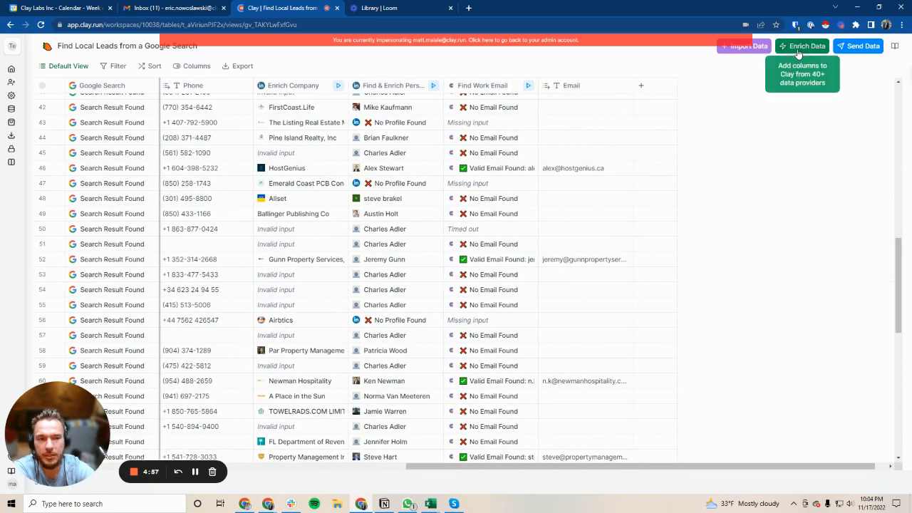
Add a Get Keywords column for 'airbnb property management' using Scrape Website bodyText as the text body.
{"action": "left_click", "coordinate": [803, 45]}
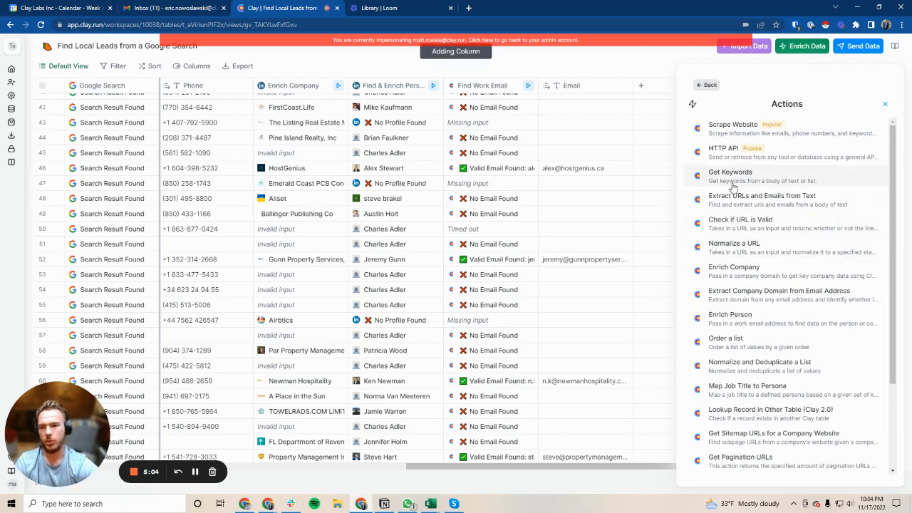
{"action": "left_click", "coordinate": [730, 172]}
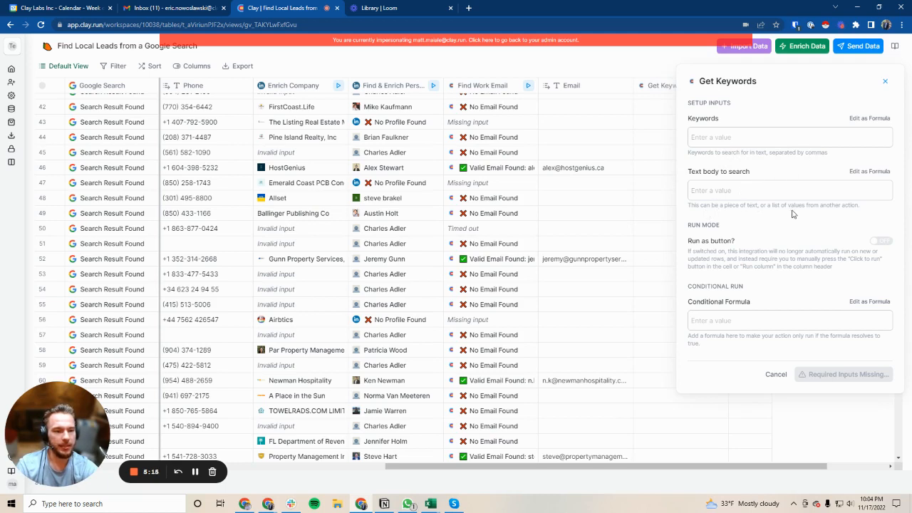
{"action": "type", "text": "airbnb property management"}
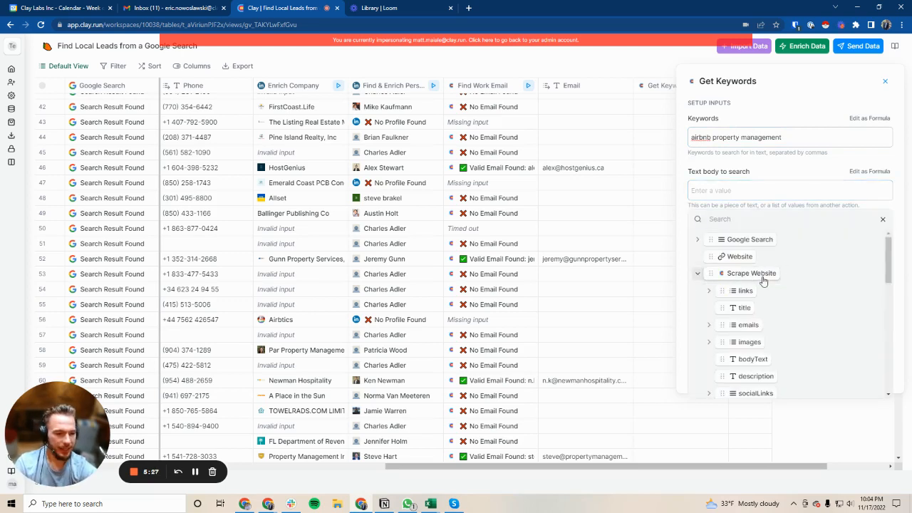
{"action": "scroll", "scroll_direction": "down", "scroll_amount": 3}
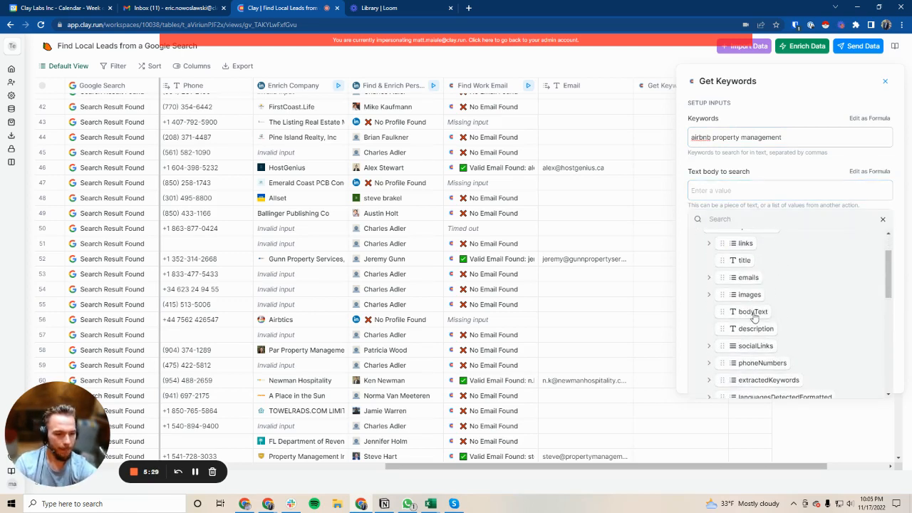
{"action": "left_click", "coordinate": [748, 312]}
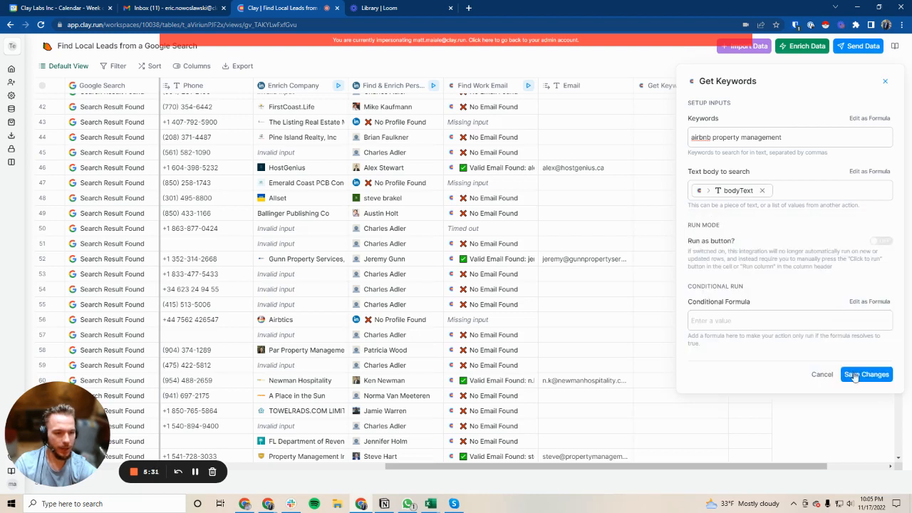
{"action": "left_click", "coordinate": [866, 374]}
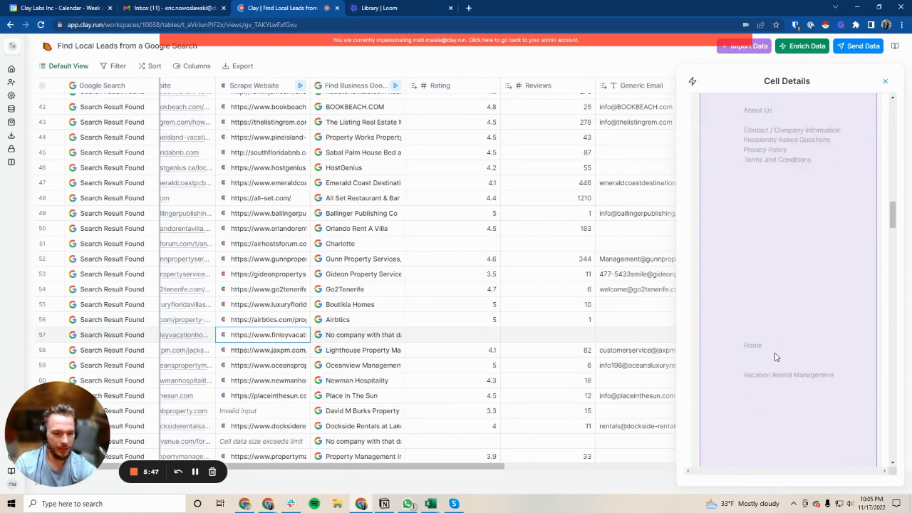
Map a Get Keywords result's total count to the table as a new Total Count column.
{"action": "left_click", "coordinate": [883, 80]}
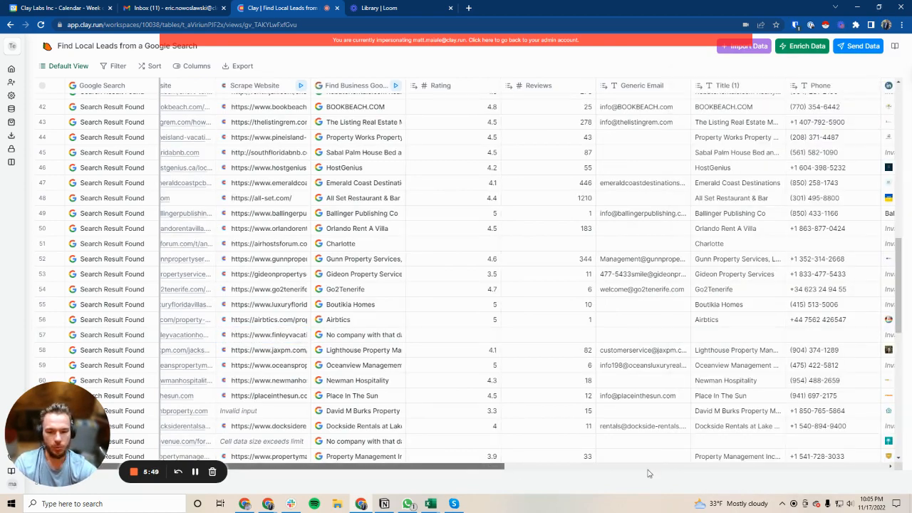
{"action": "scroll", "scroll_direction": "right", "scroll_amount": 3}
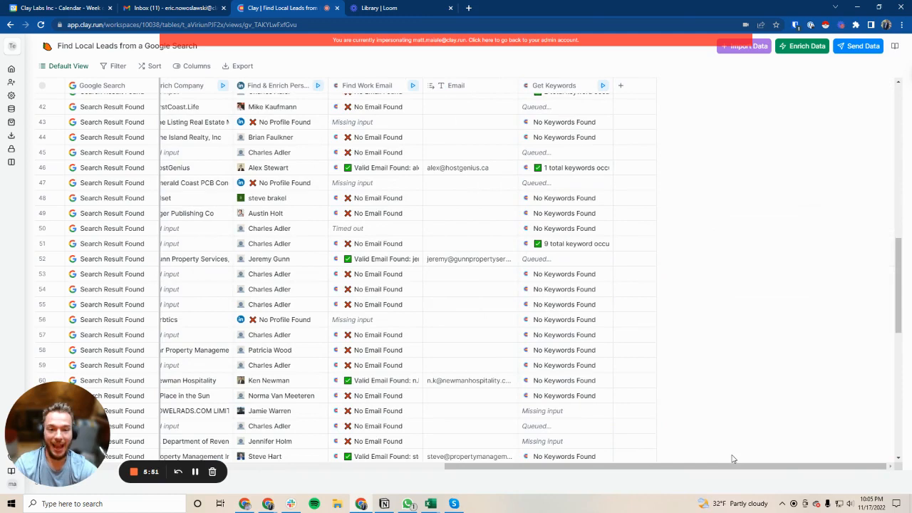
{"action": "scroll", "scroll_direction": "up", "scroll_amount": 3}
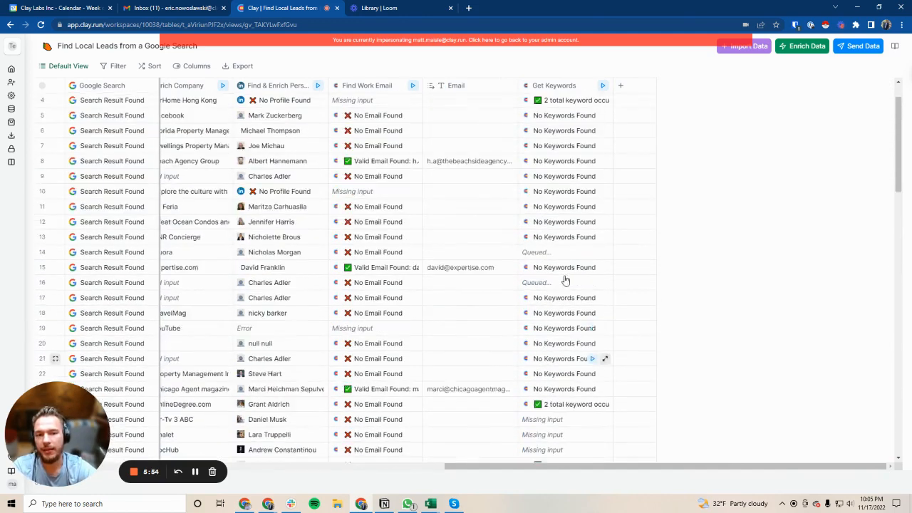
{"action": "scroll", "scroll_direction": "down", "scroll_amount": 3}
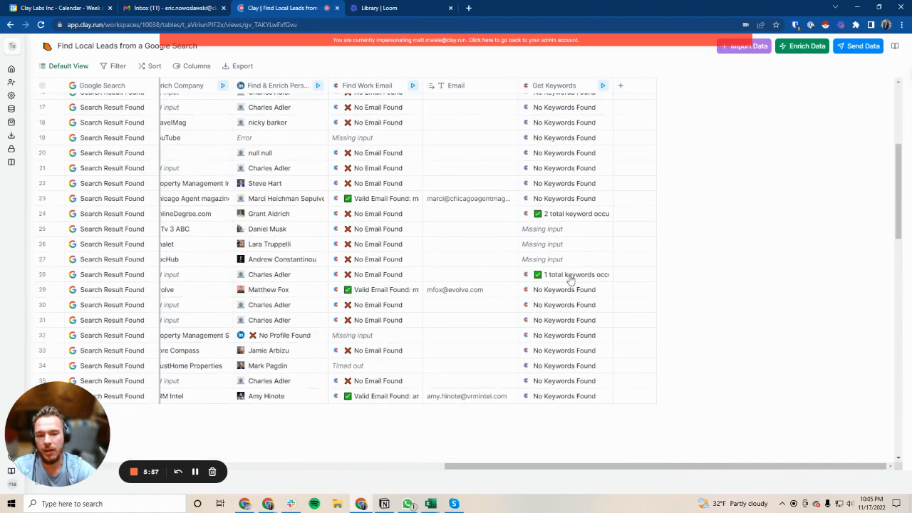
{"action": "scroll", "scroll_direction": "down", "scroll_amount": 3}
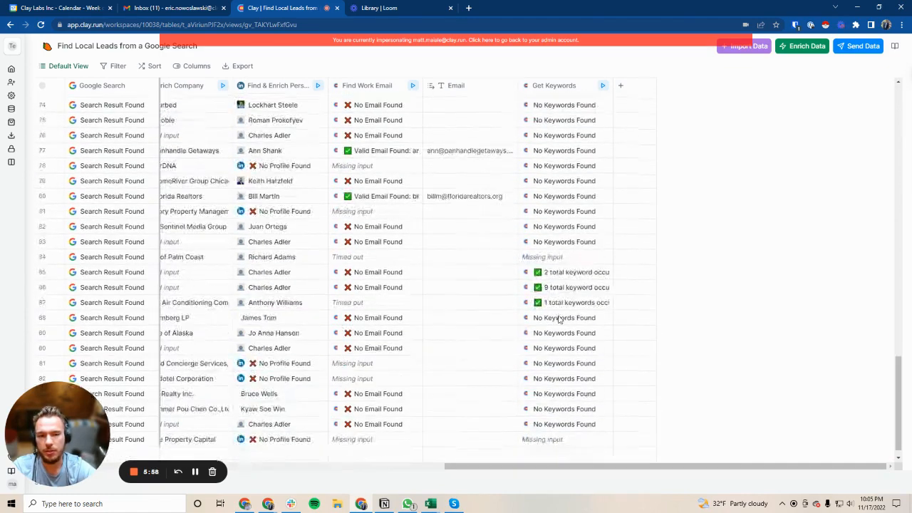
{"action": "scroll", "scroll_direction": "up", "scroll_amount": 3}
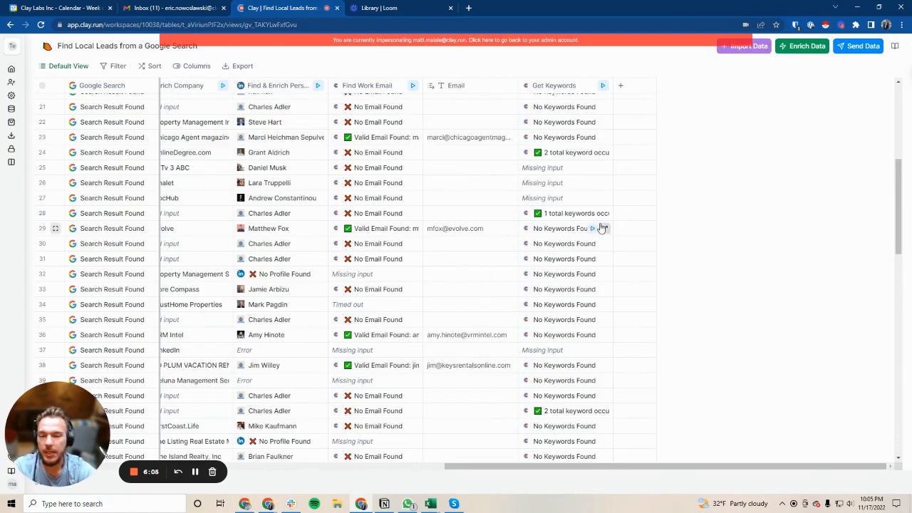
{"action": "left_click", "coordinate": [565, 152]}
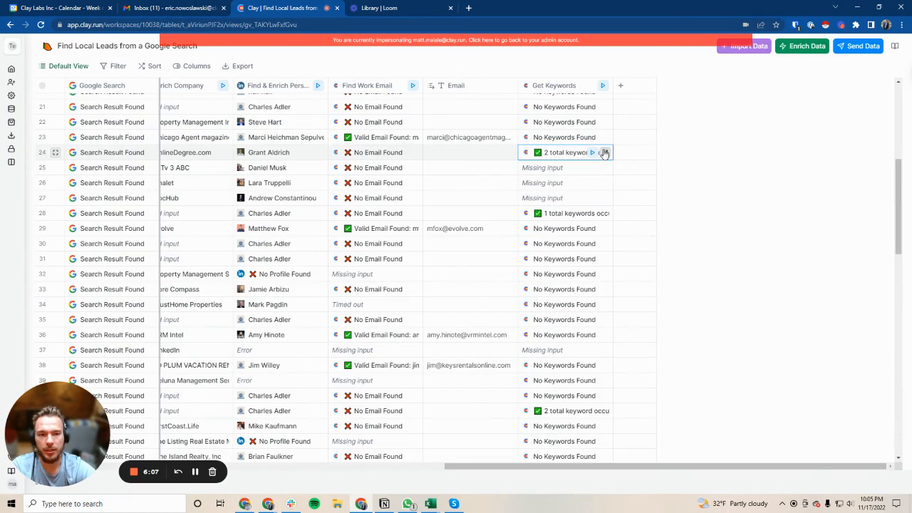
{"action": "left_click", "coordinate": [604, 153]}
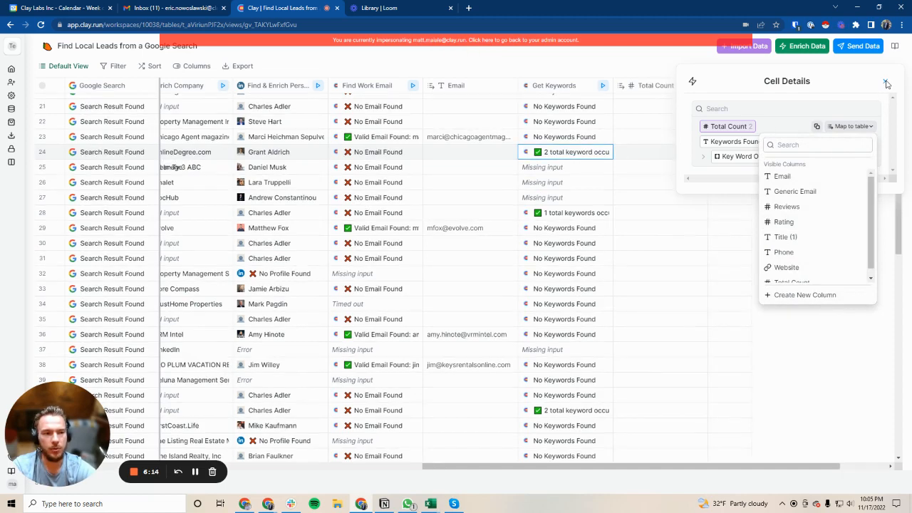
{"action": "left_click", "coordinate": [886, 84]}
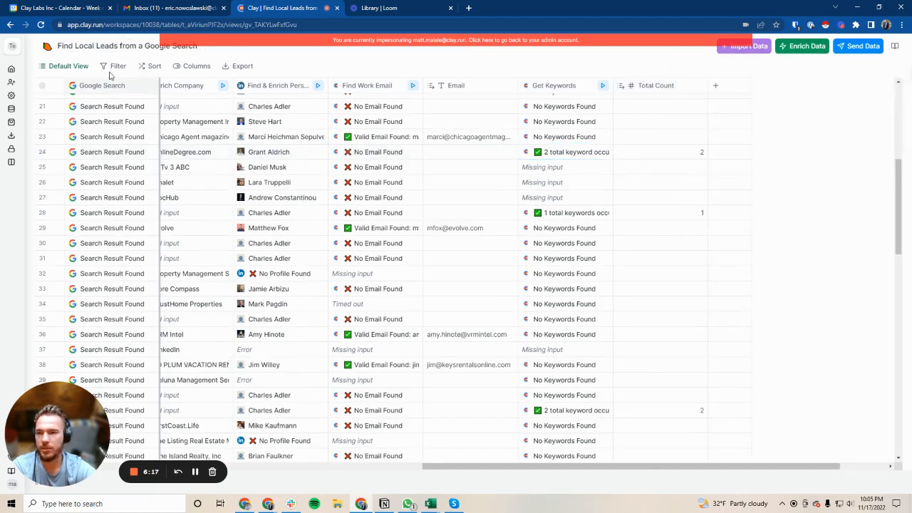
Filter rows to Total Count 'is not empty', leaving 12 leads, and scroll across them.
{"action": "left_click", "coordinate": [117, 65]}
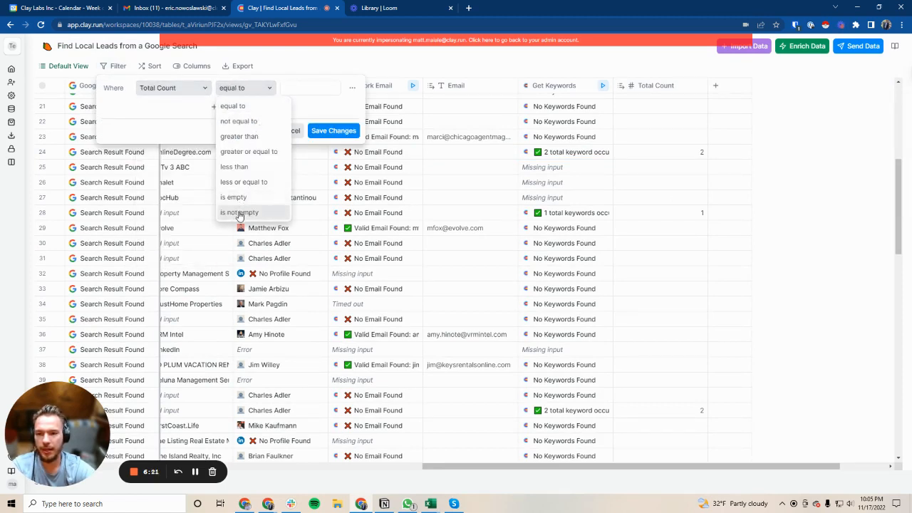
{"action": "left_click", "coordinate": [240, 212]}
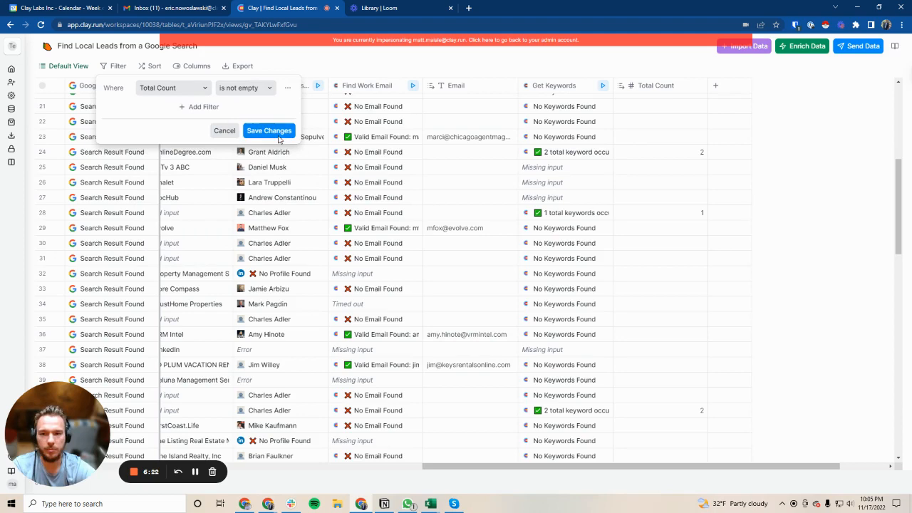
{"action": "left_click", "coordinate": [269, 130]}
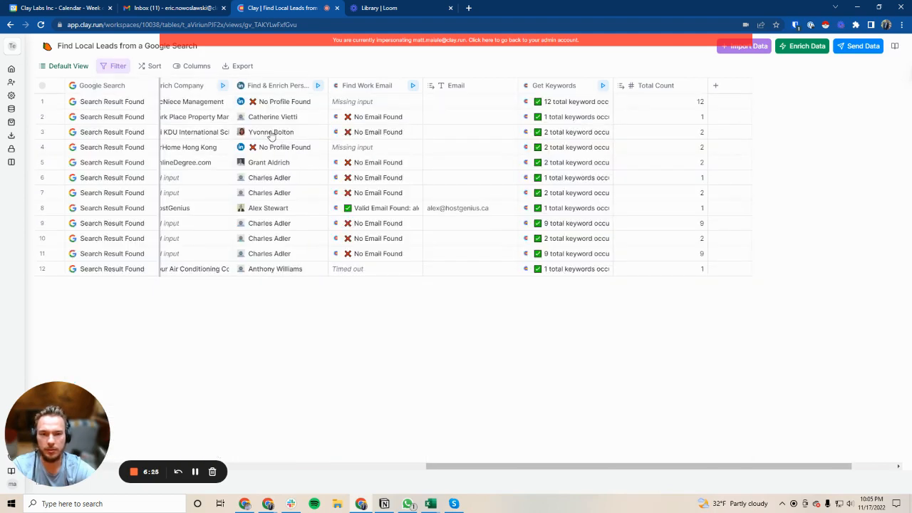
{"action": "scroll", "scroll_direction": "right", "scroll_amount": 3}
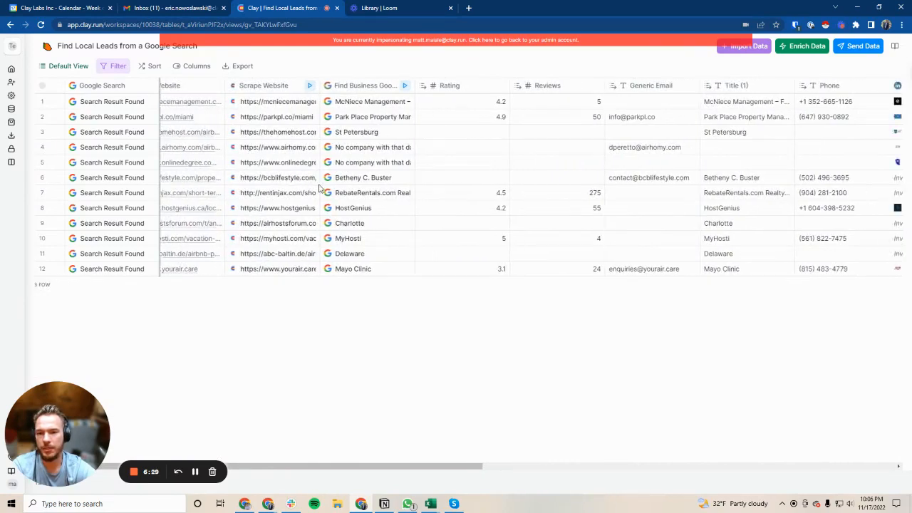
{"action": "scroll", "scroll_direction": "right", "scroll_amount": 3}
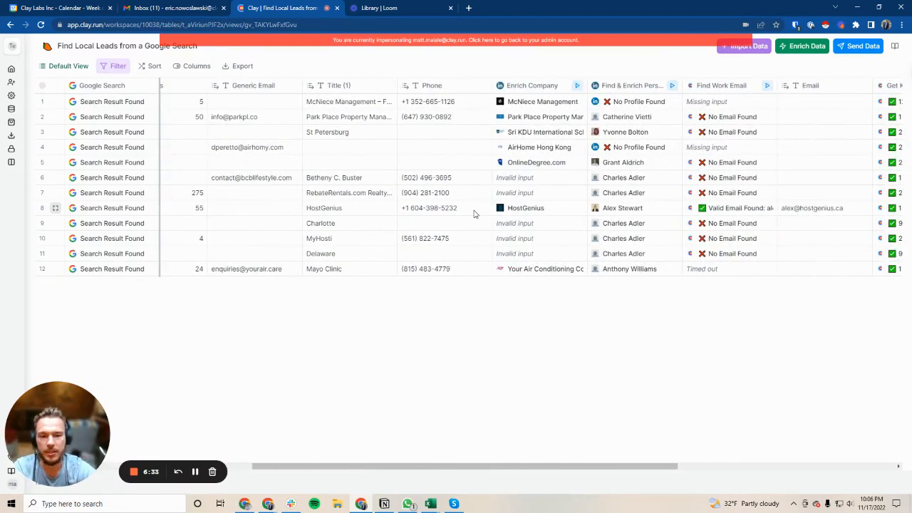
{"action": "scroll", "scroll_direction": "right", "scroll_amount": 3}
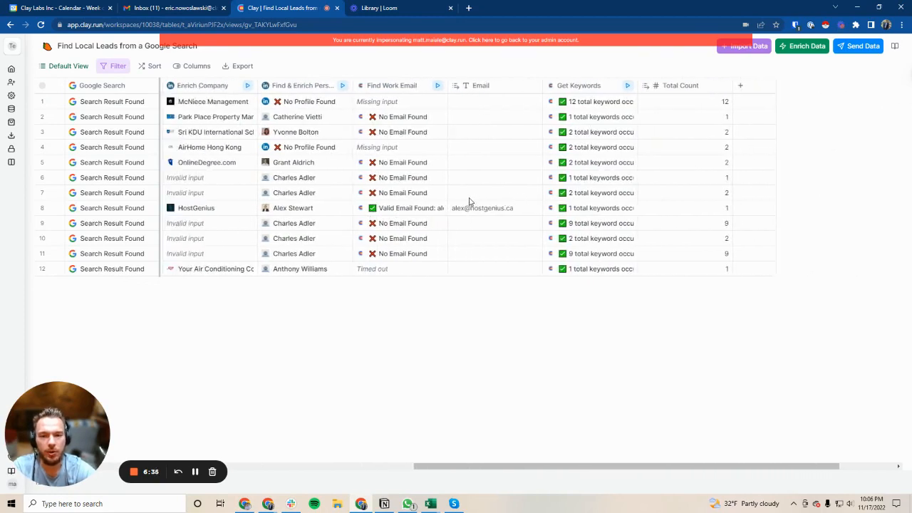
{"action": "scroll", "scroll_direction": "right", "scroll_amount": 3}
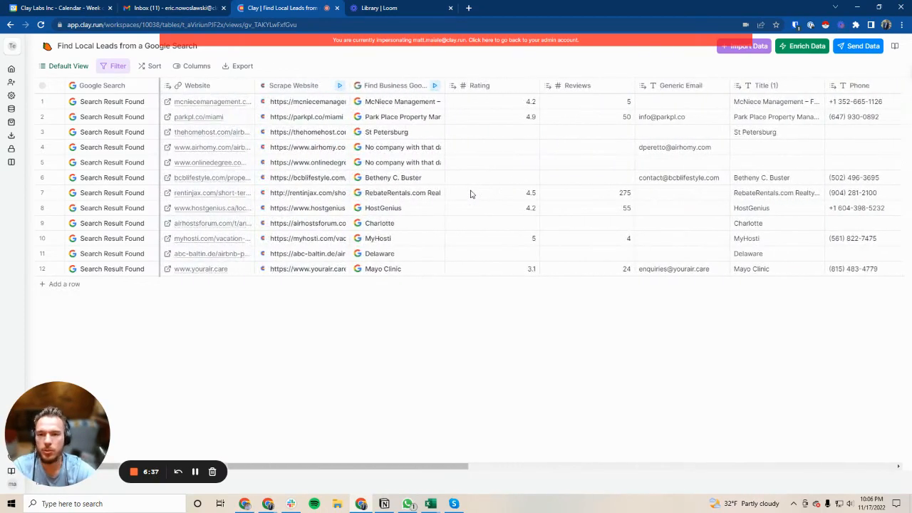